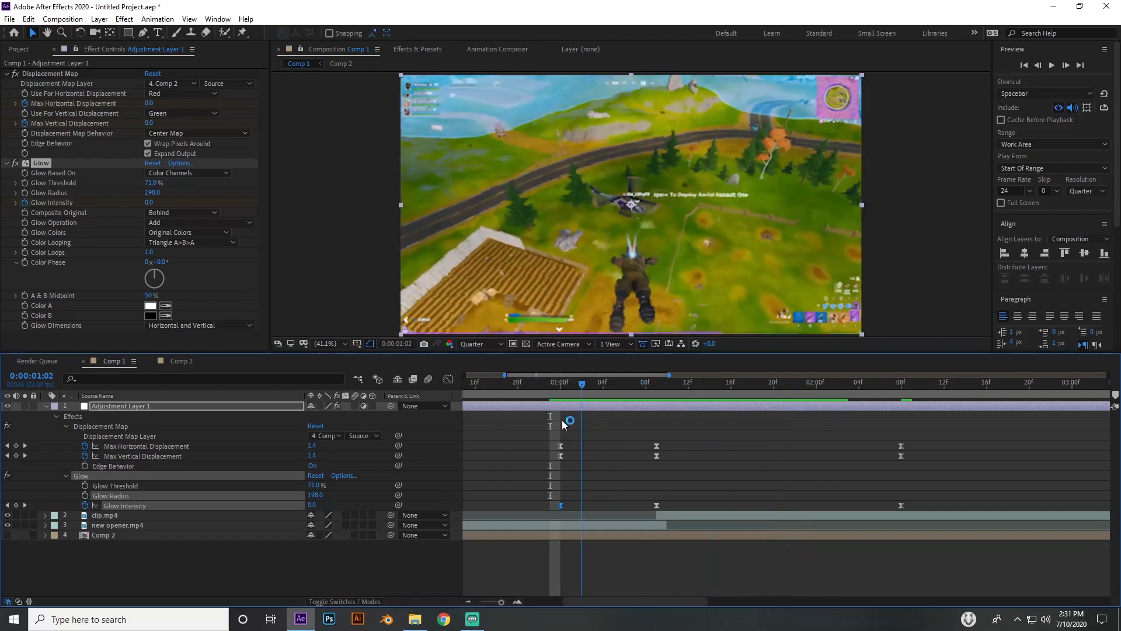
- Review the old glitch, delete Comp 2, and create a new 1920×1080, 24 fps Comp 1
{"action": "left_click", "coordinate": [816, 383]}
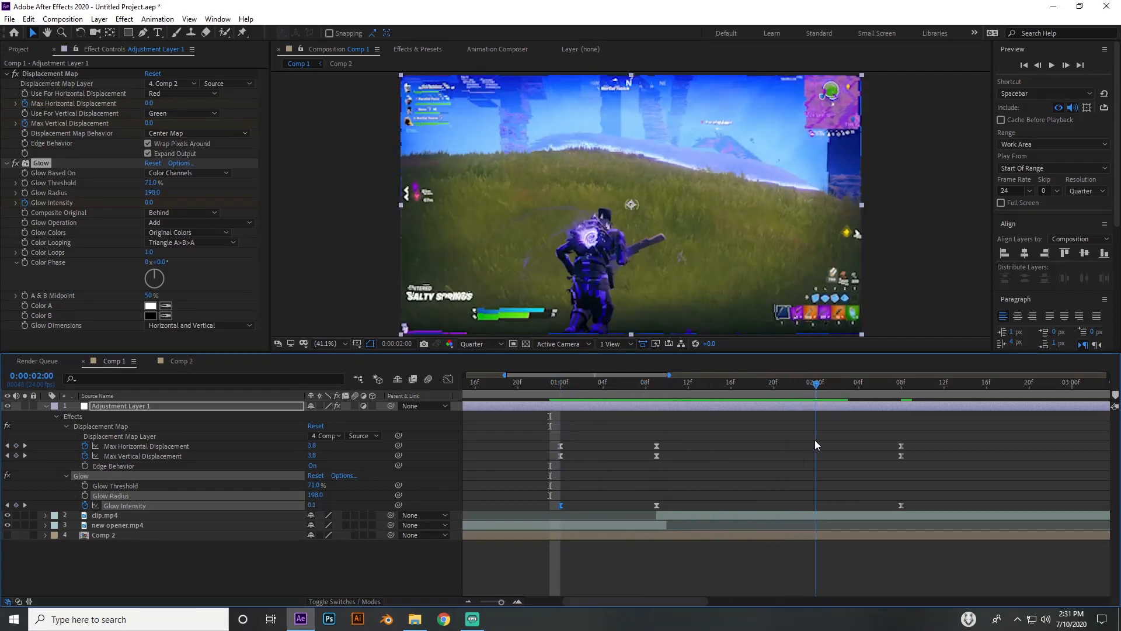
{"action": "left_click", "coordinate": [624, 382]}
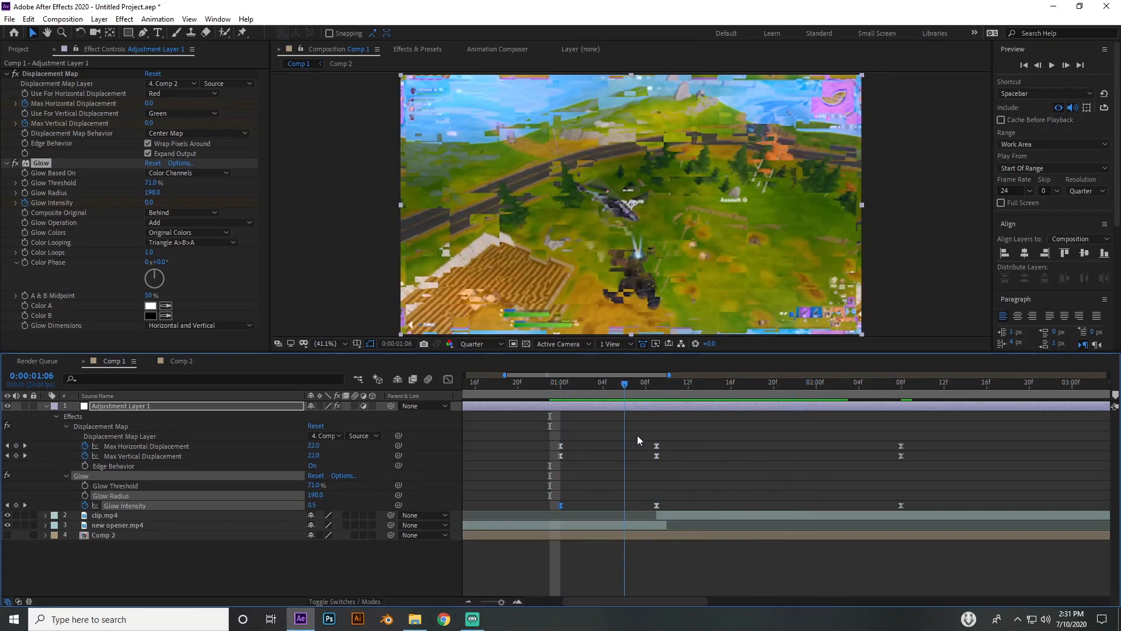
{"action": "left_click_drag", "start_coordinate": [624, 384], "coordinate": [667, 385]}
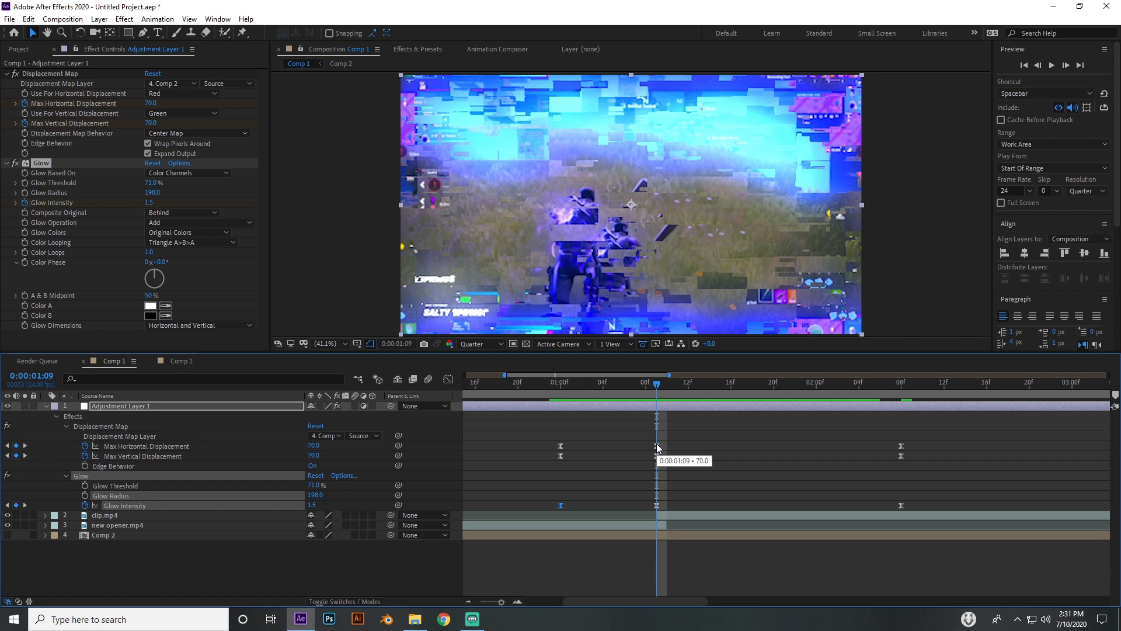
{"action": "mouse_move", "coordinate": [656, 446]}
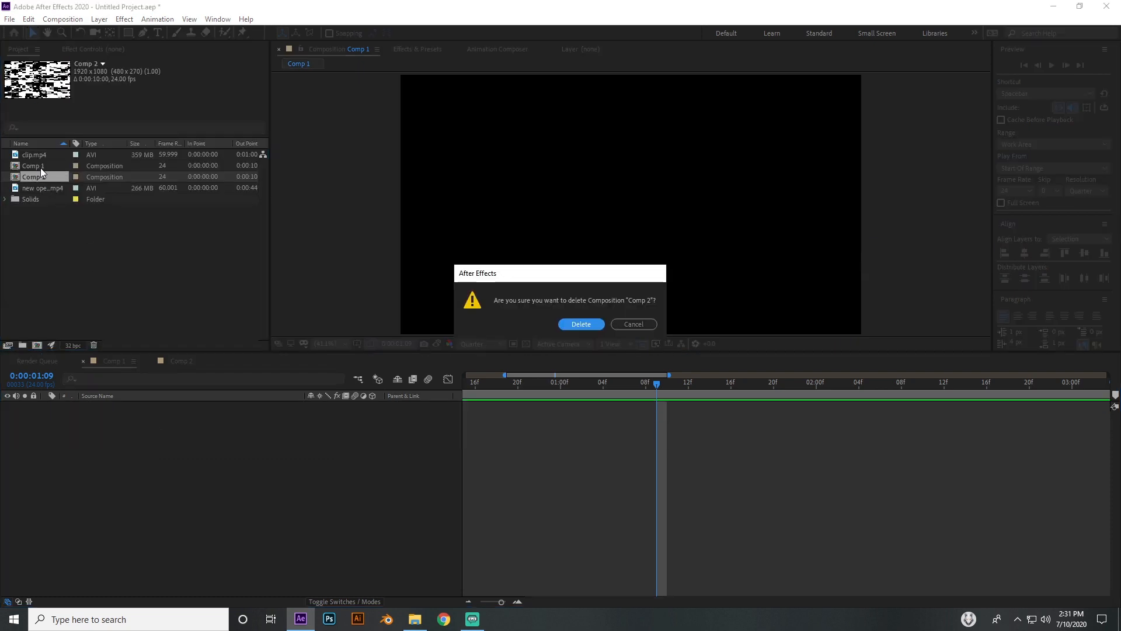
{"action": "left_click", "coordinate": [580, 325]}
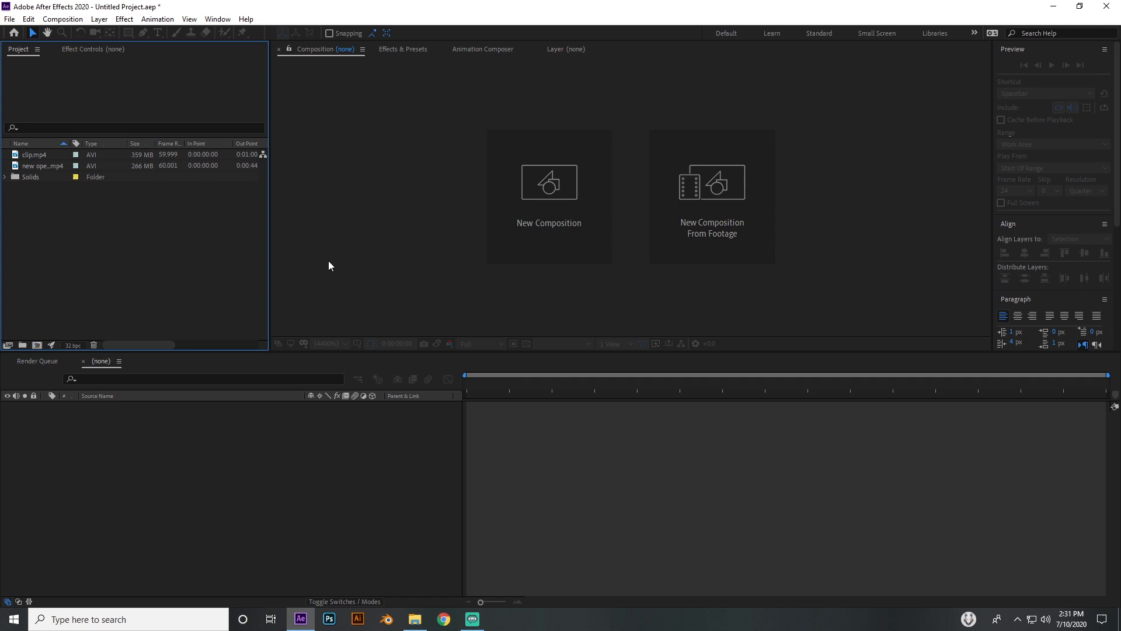
{"action": "mouse_move", "coordinate": [34, 341]}
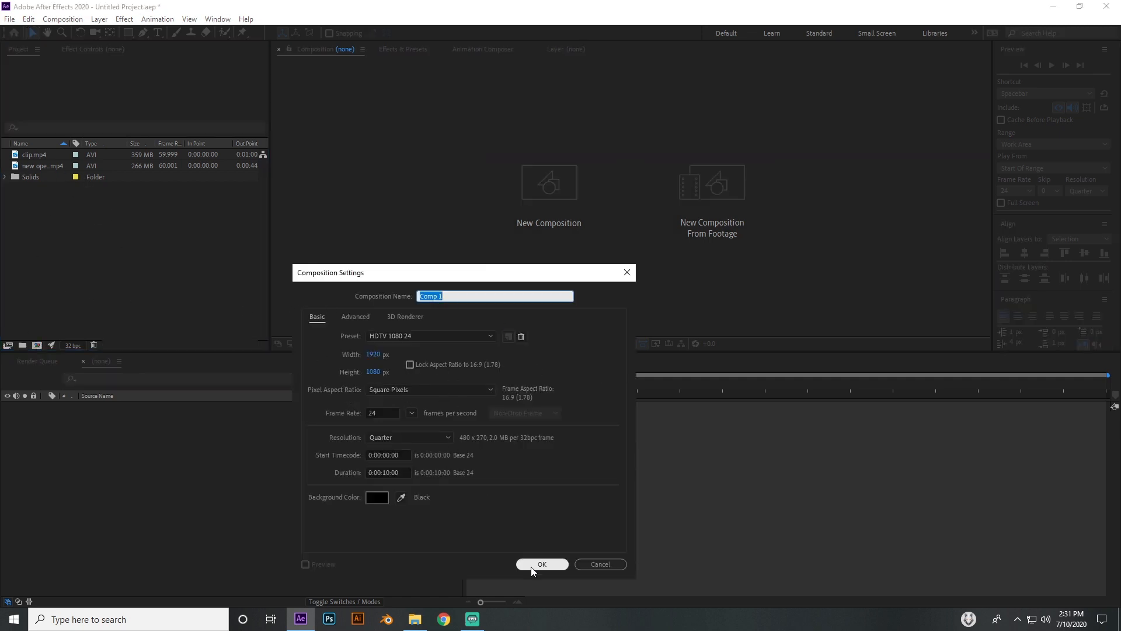
{"action": "left_click", "coordinate": [542, 565]}
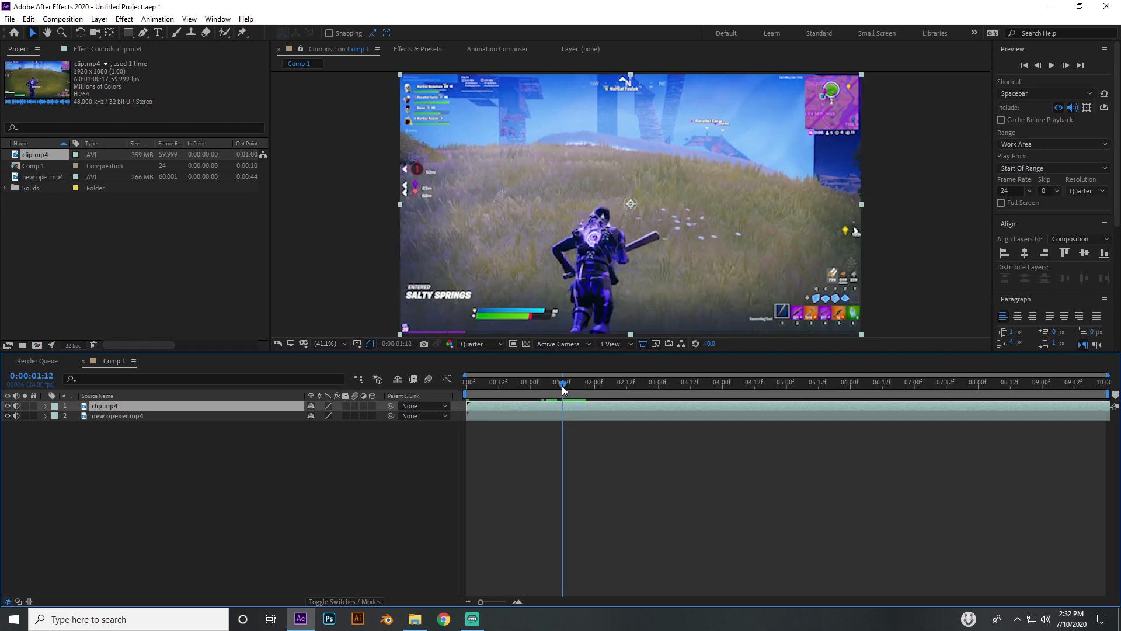
{"action": "mouse_move", "coordinate": [580, 398]}
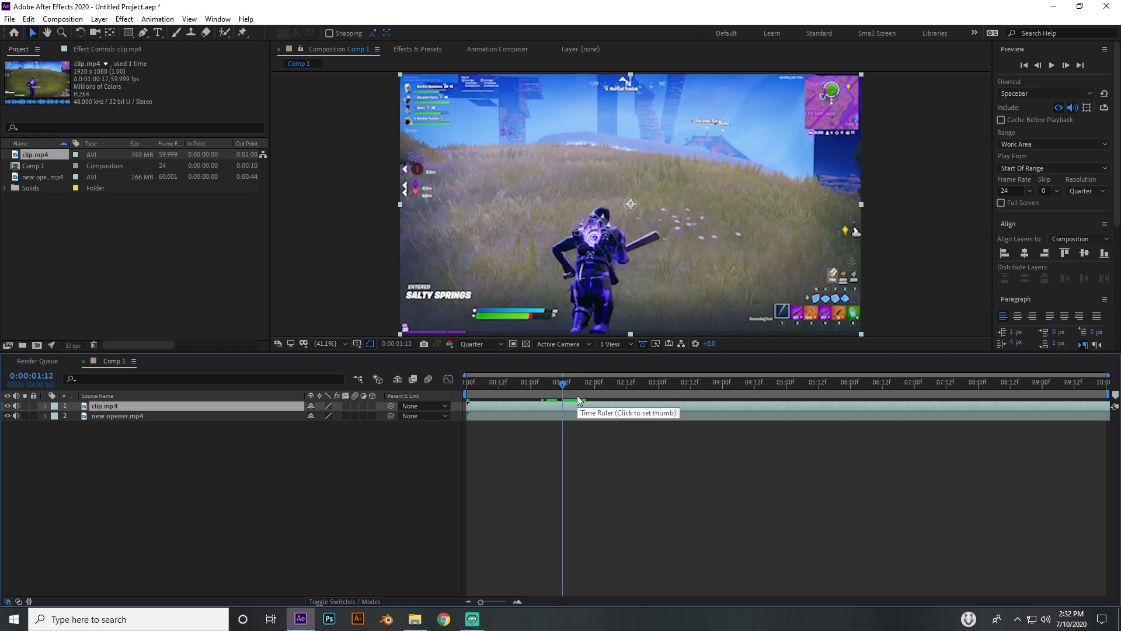
- Trim clip.mp4 to begin at 0:00:01:12 after the opener and scrub across the cut
{"action": "left_click", "coordinate": [117, 416]}
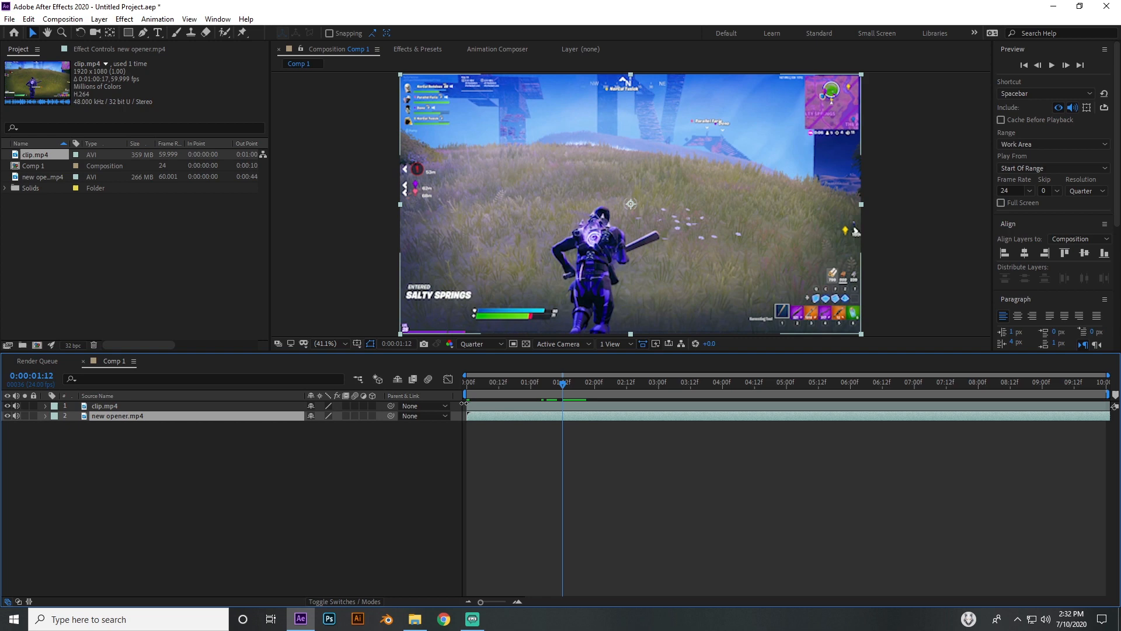
{"action": "mouse_move", "coordinate": [485, 407]}
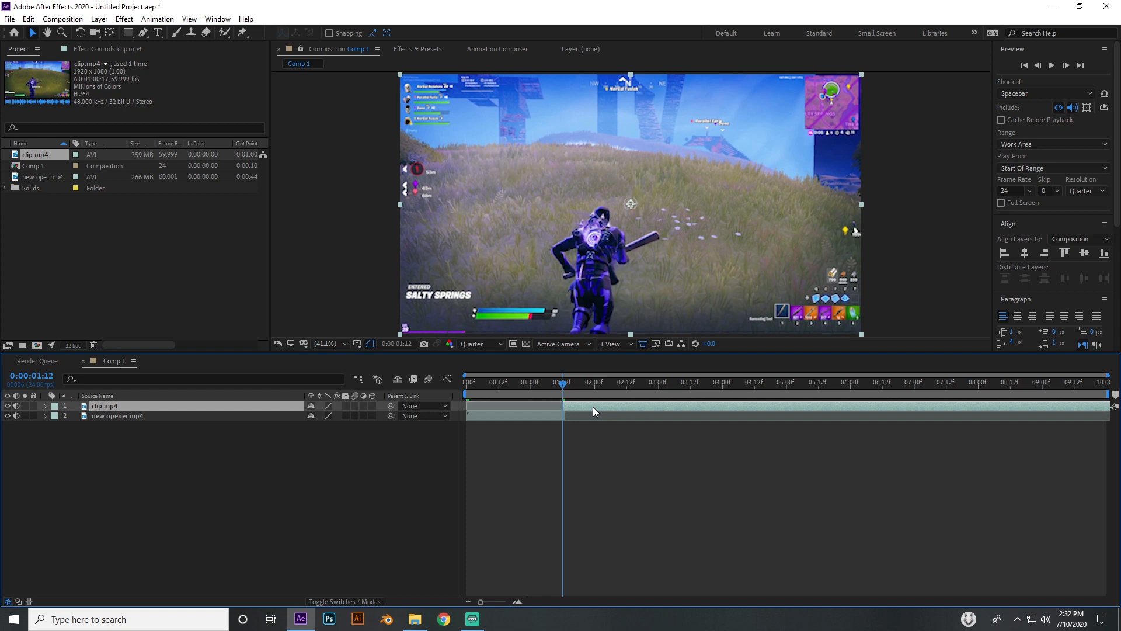
{"action": "left_click", "coordinate": [560, 382]}
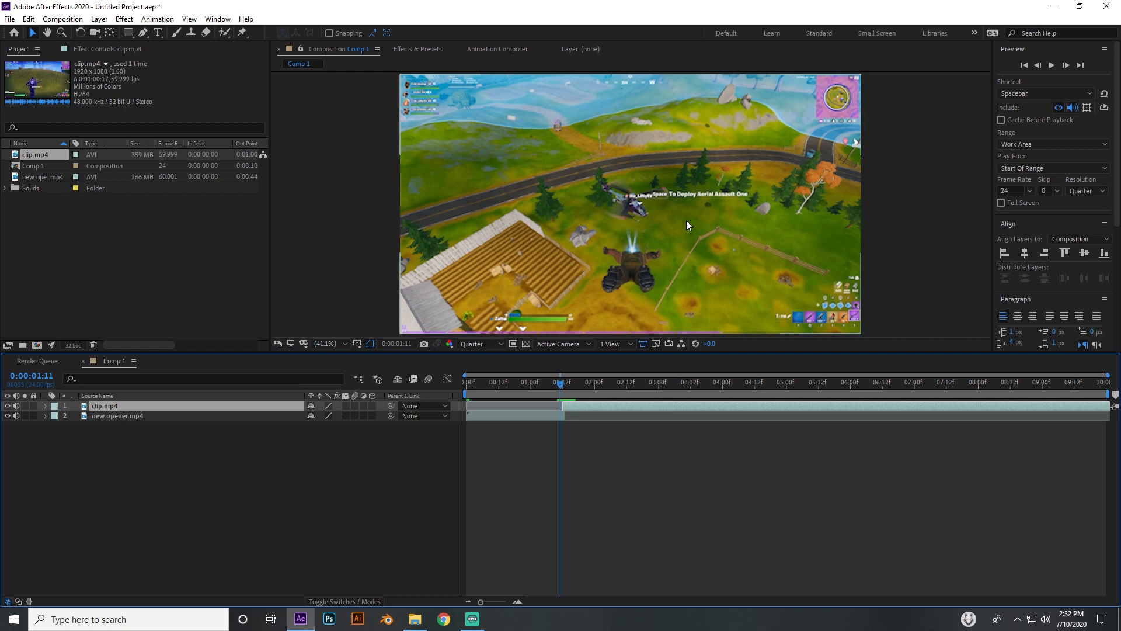
{"action": "left_click", "coordinate": [564, 381]}
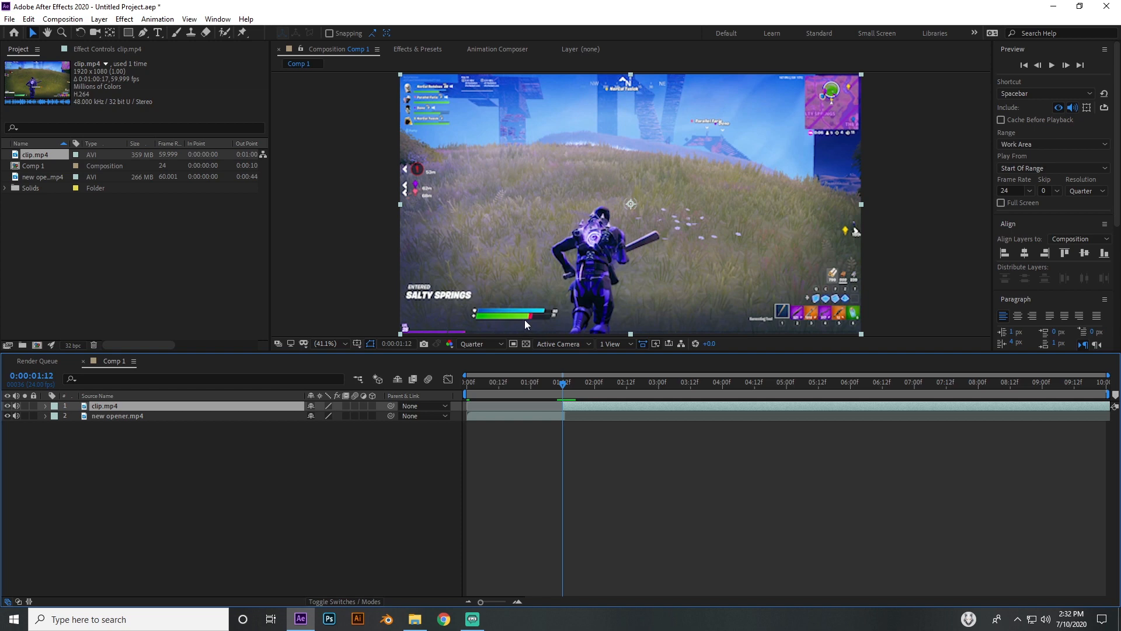
{"action": "left_click_drag", "start_coordinate": [563, 384], "coordinate": [554, 384]}
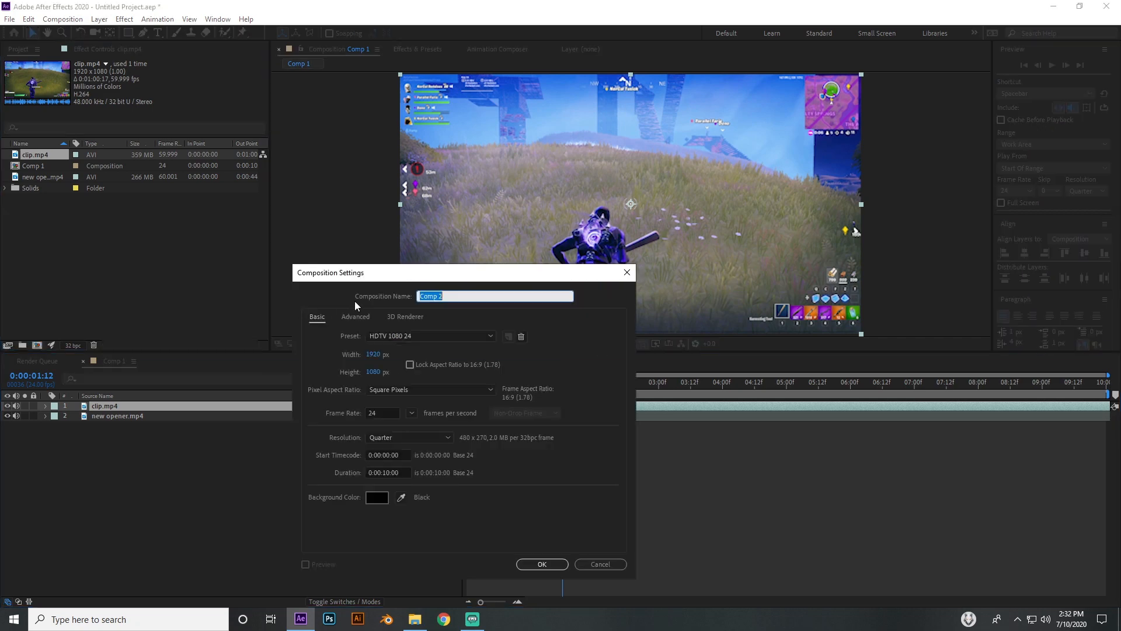
- Name a new composition 'fractal' and add a full-frame solid also named 'fractal'
{"action": "type", "text": "fractal"}
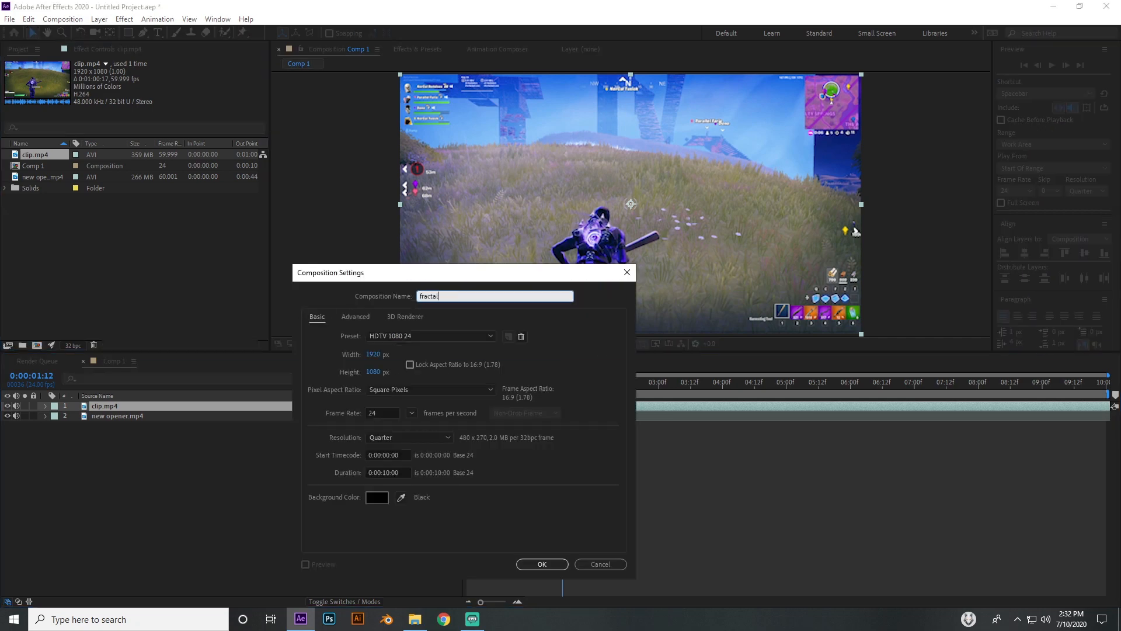
{"action": "left_click", "coordinate": [542, 565]}
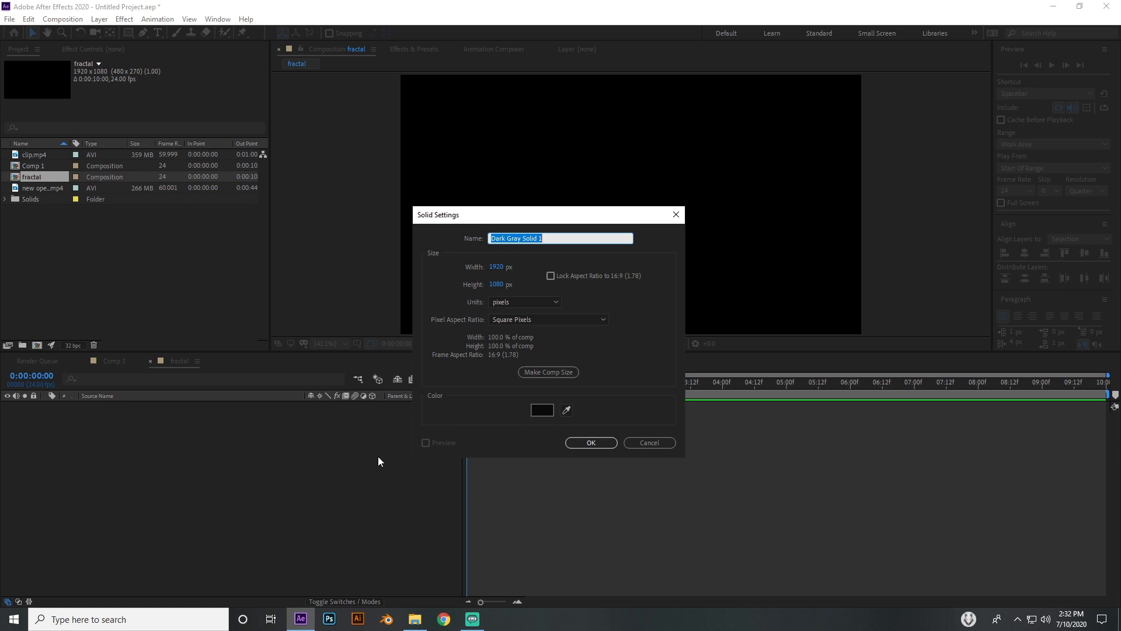
{"action": "type", "text": "fractal"}
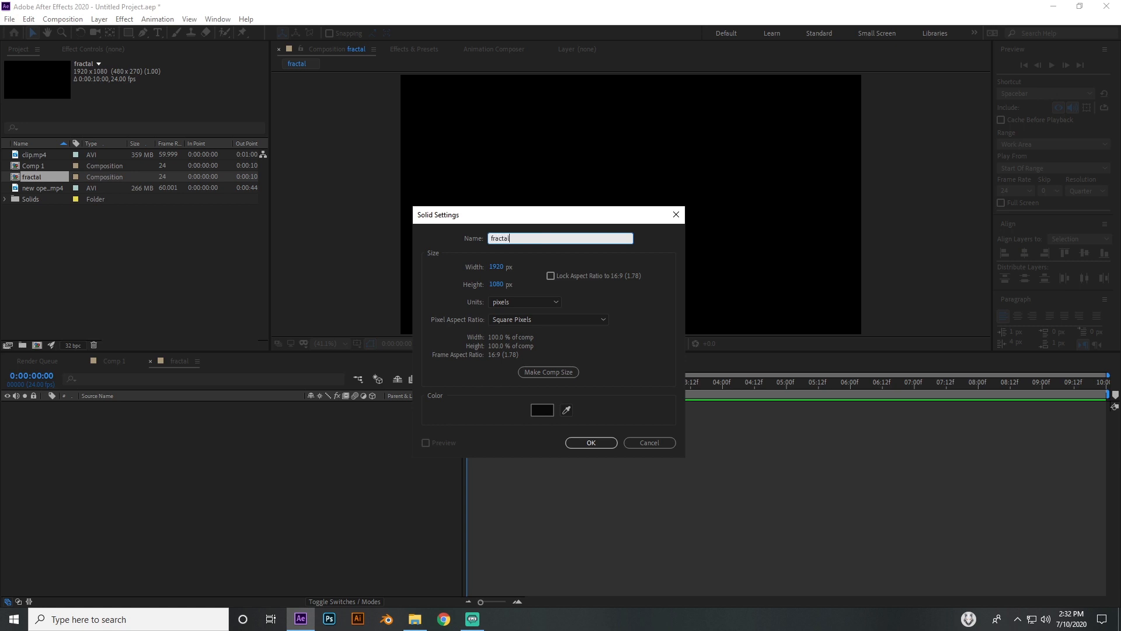
{"action": "left_click", "coordinate": [590, 443]}
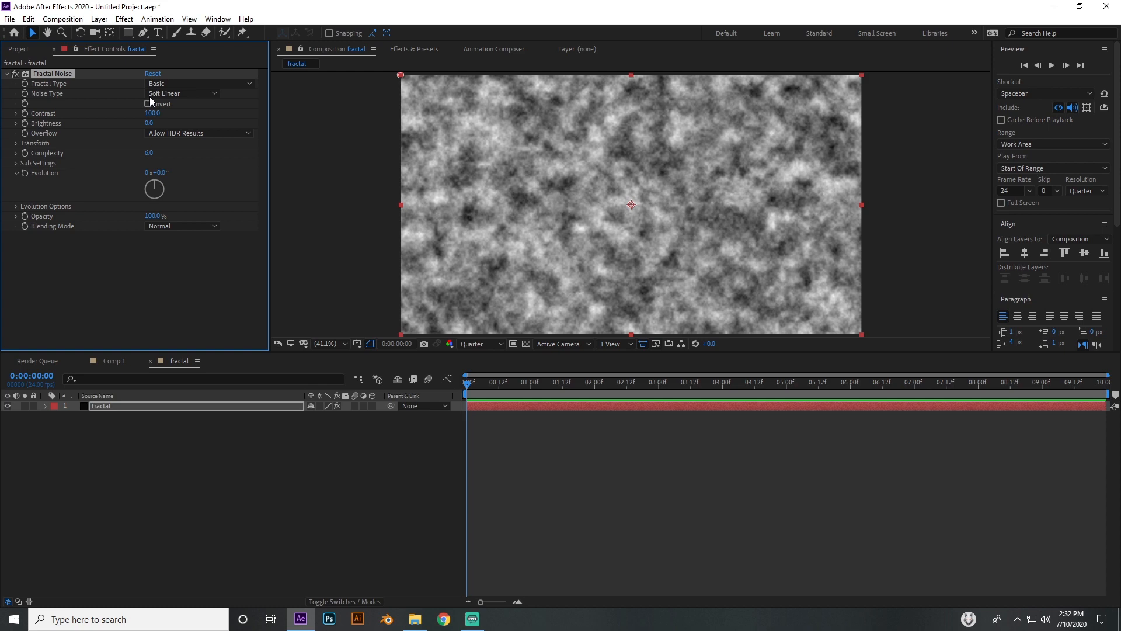
- Set Fractal Noise to Block noise type, contrast 2500 and complexity 3.0
{"action": "left_click", "coordinate": [182, 93]}
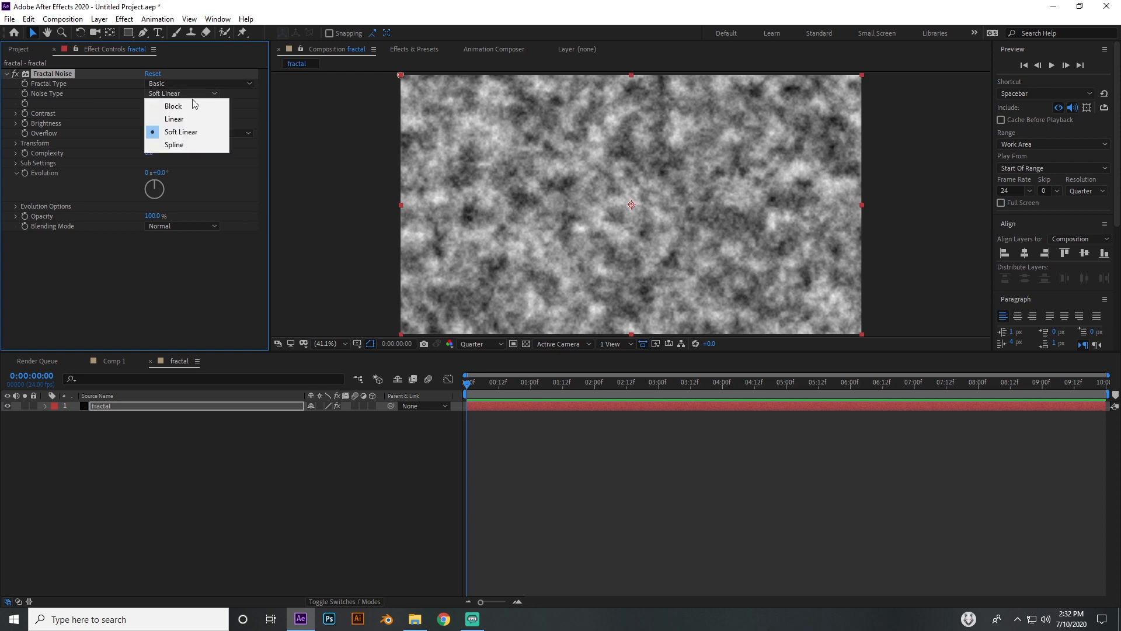
{"action": "mouse_move", "coordinate": [174, 105]}
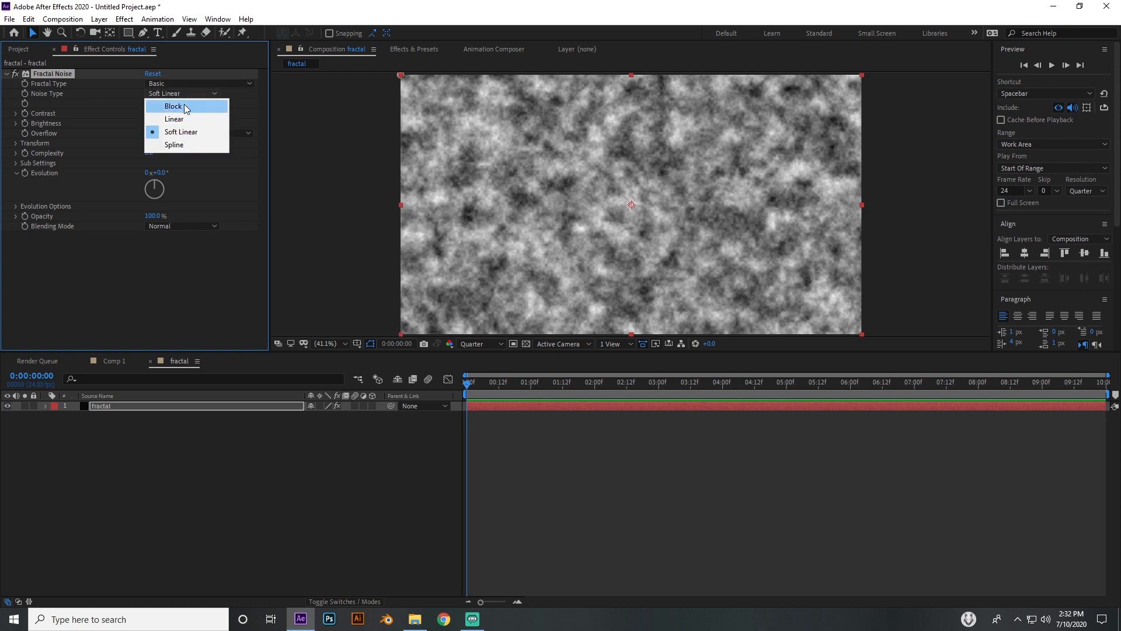
{"action": "left_click", "coordinate": [174, 106]}
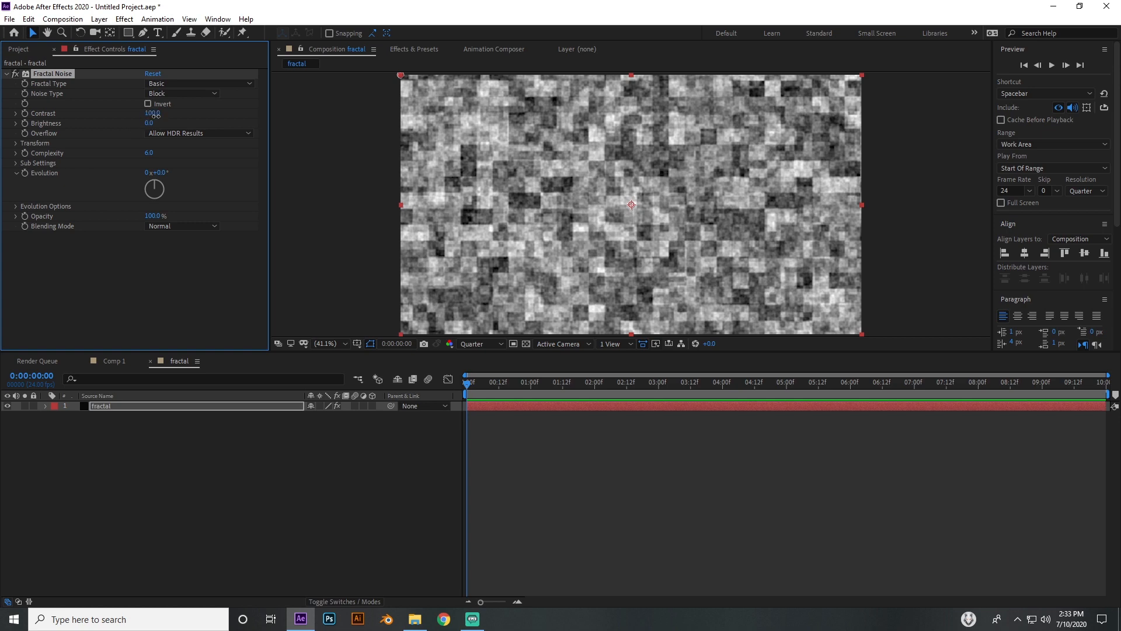
{"action": "type", "text": "2500"}
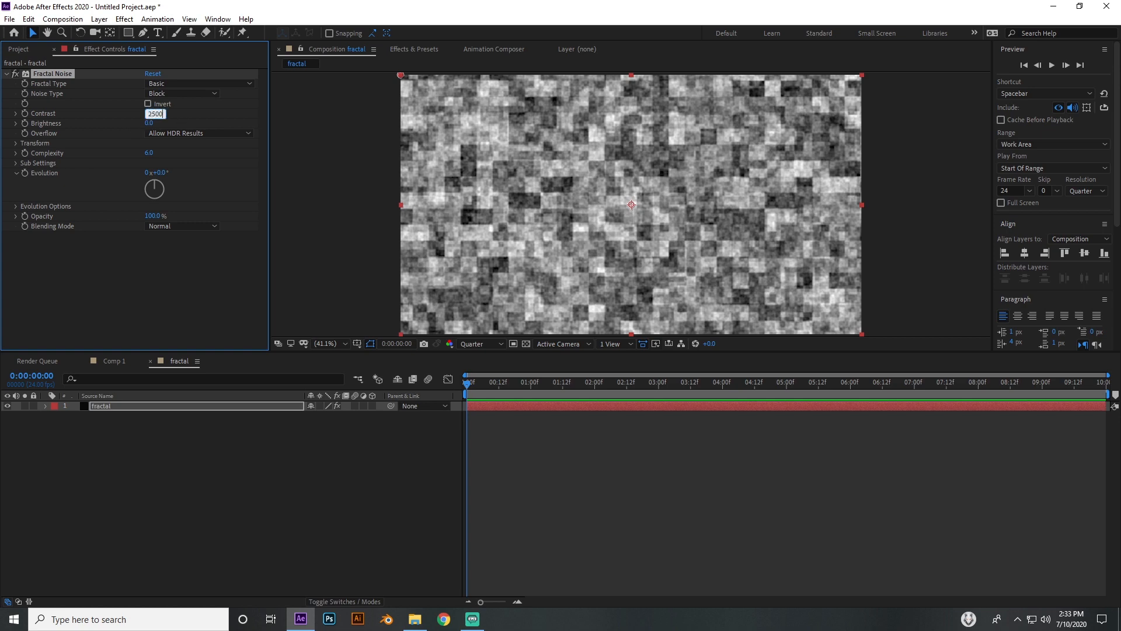
{"action": "key", "text": "Enter"}
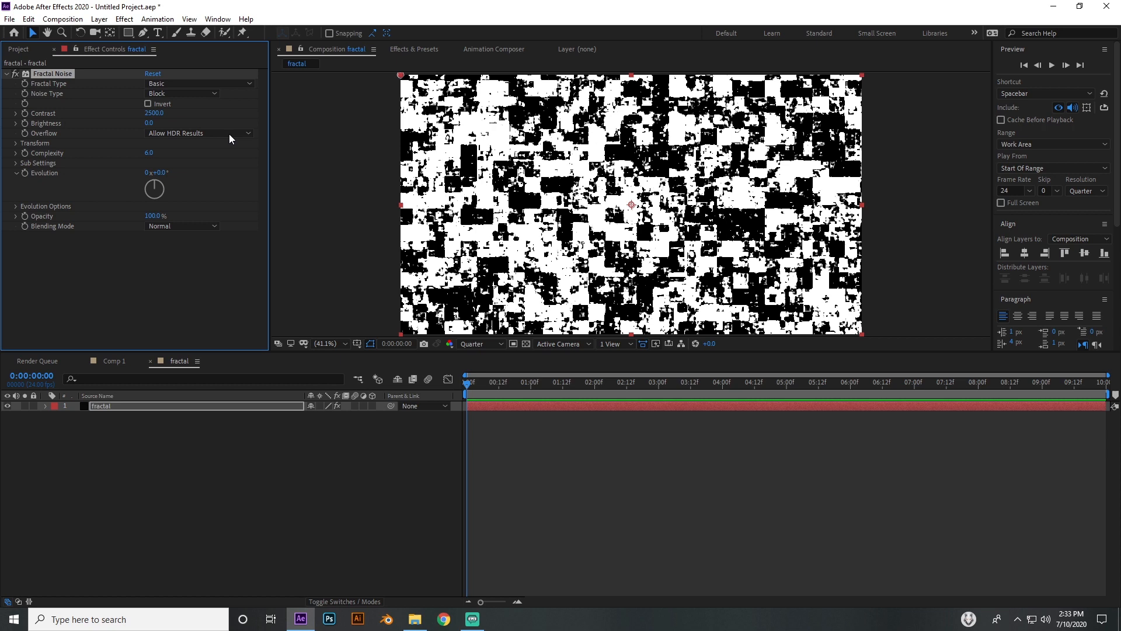
{"action": "double_click", "coordinate": [150, 153]}
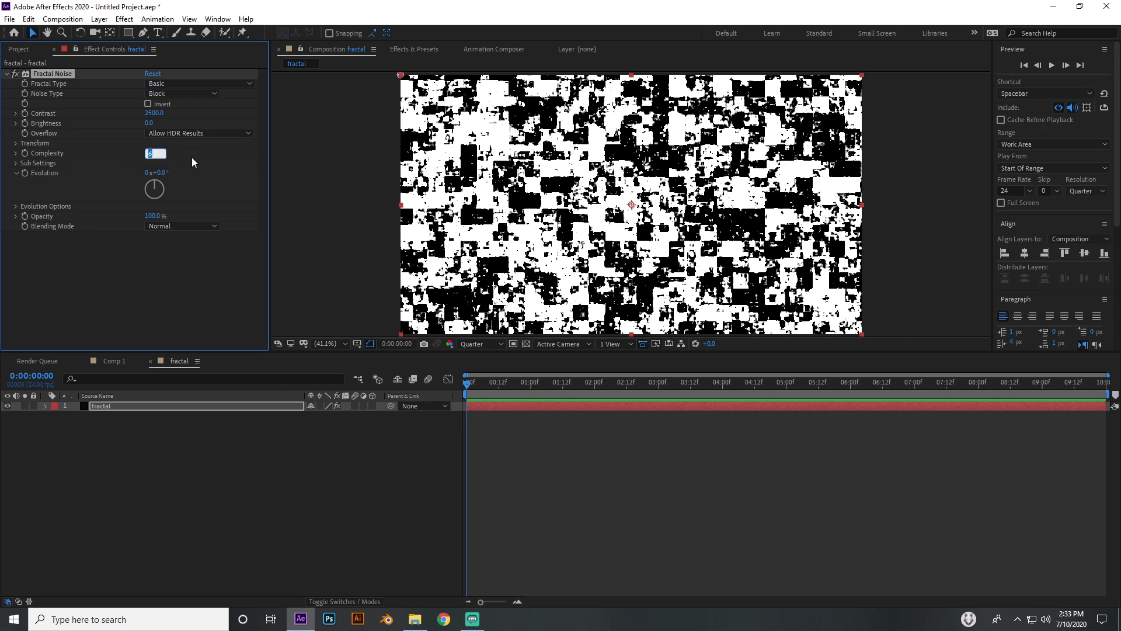
{"action": "type", "text": "3.0"}
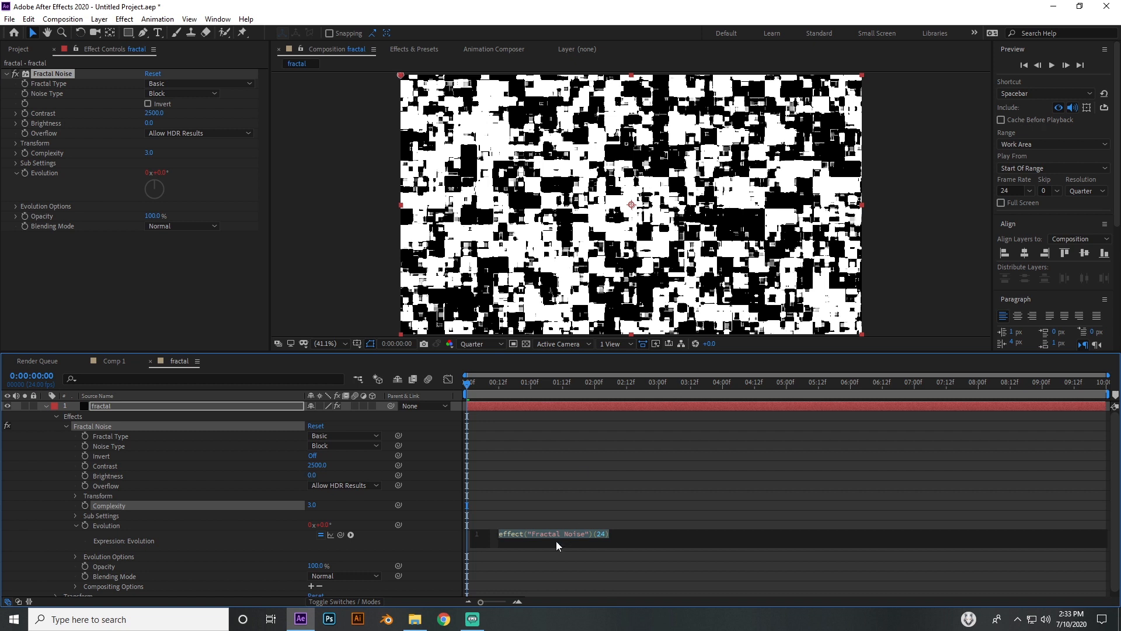
- Give the Evolution property the expression time*200 so the block noise animates
{"action": "type", "text": "time+"}
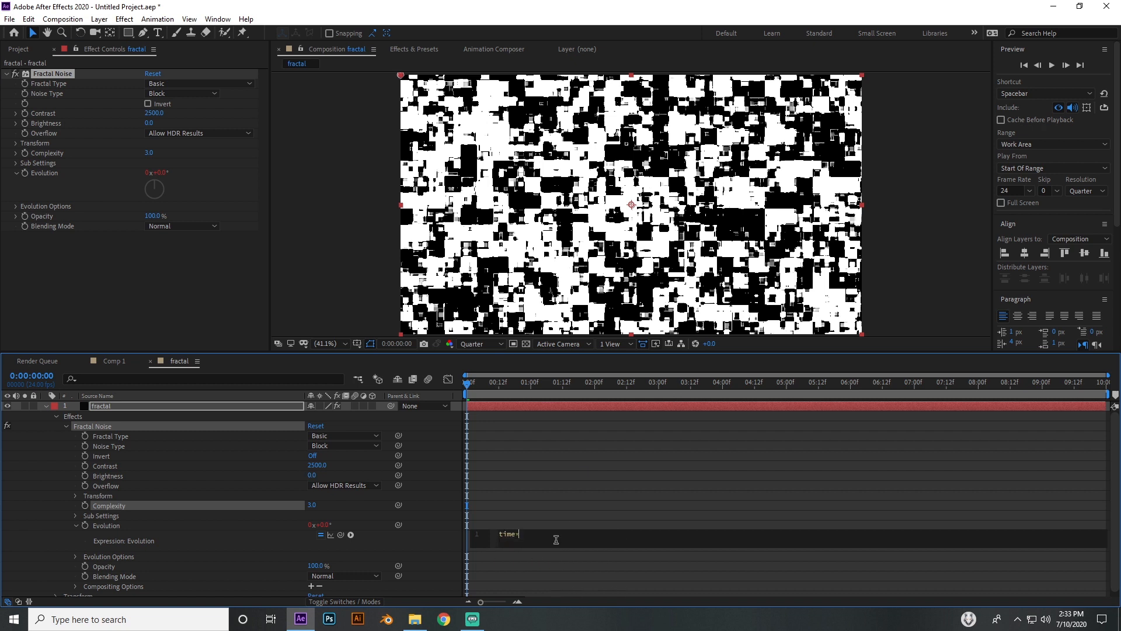
{"action": "type", "text": "200"}
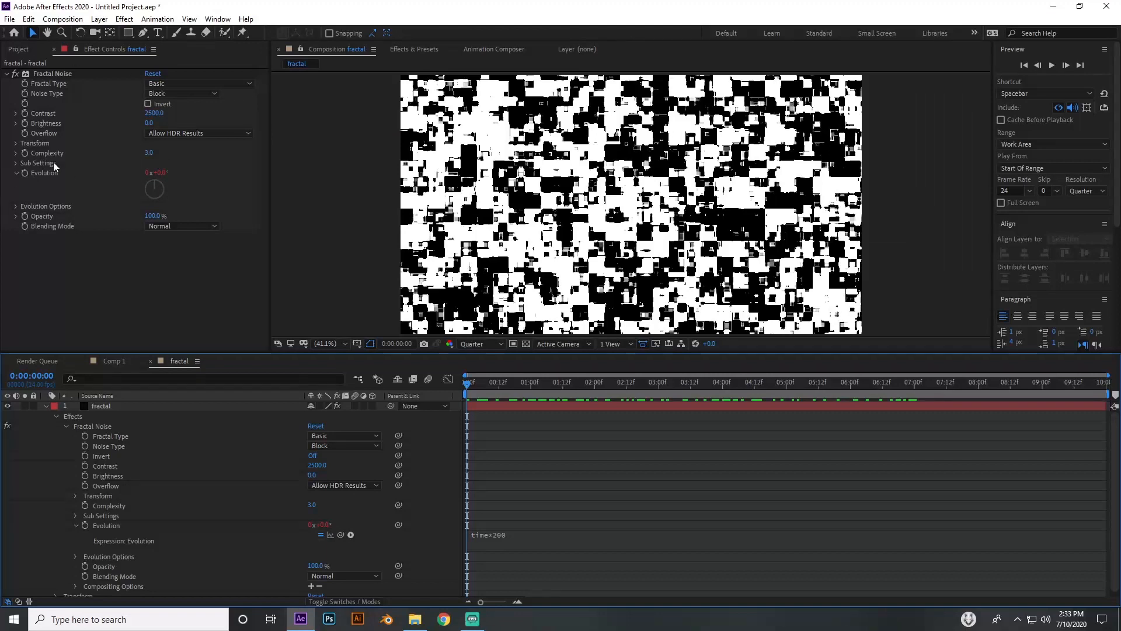
{"action": "left_click", "coordinate": [15, 142]}
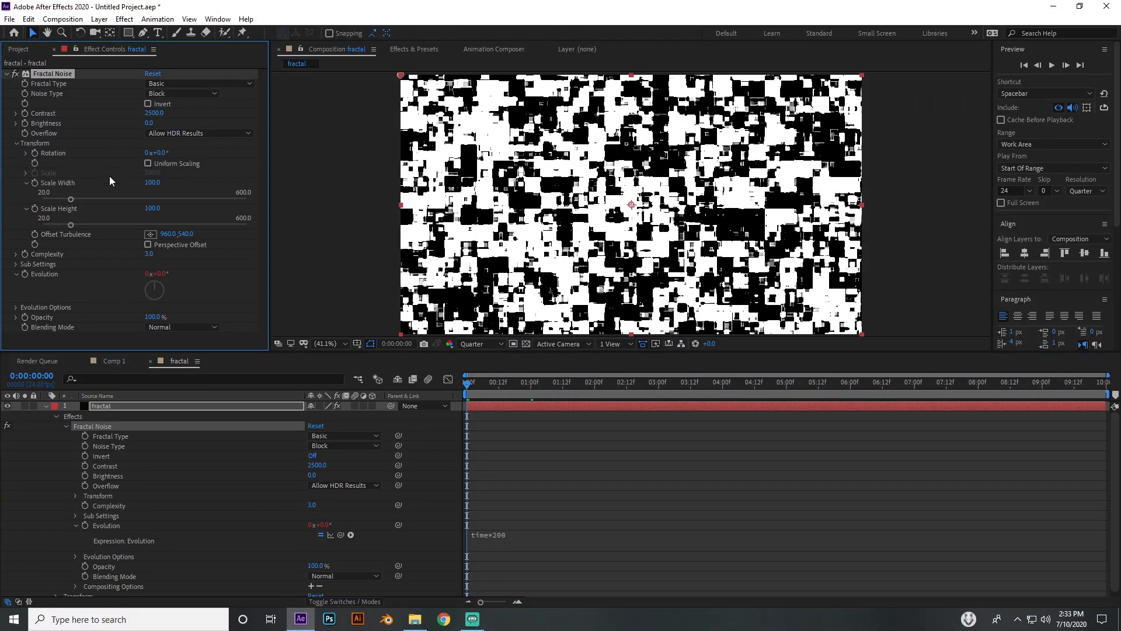
- Drag the noise Scale Width up and settle it at about 317
{"action": "left_click_drag", "start_coordinate": [70, 199], "coordinate": [138, 199]}
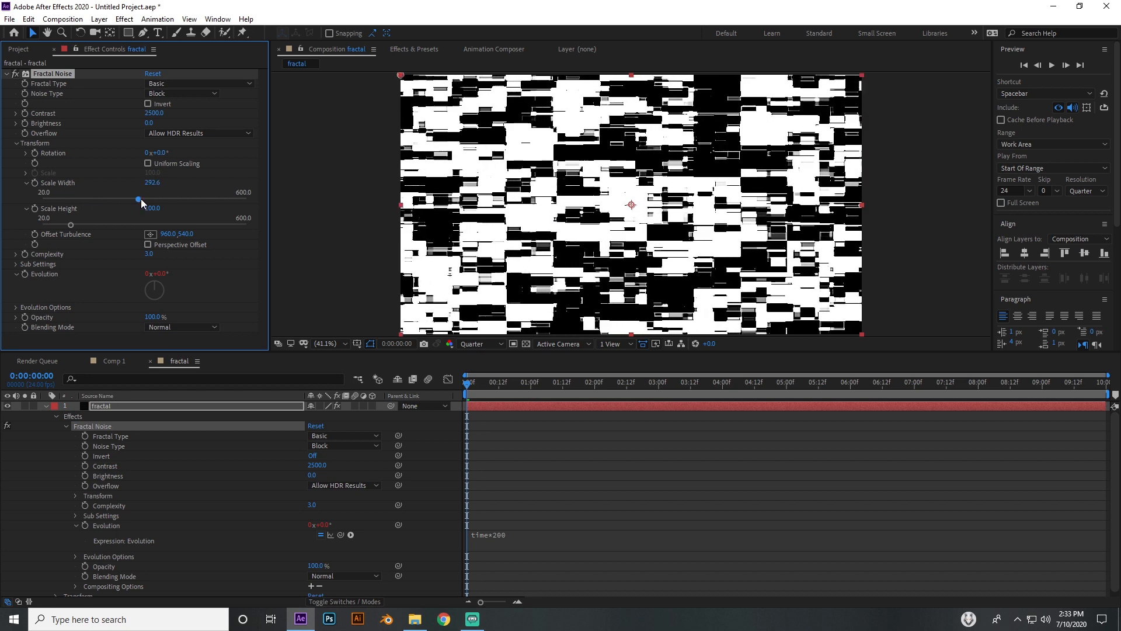
{"action": "left_click_drag", "start_coordinate": [138, 201], "coordinate": [227, 201]}
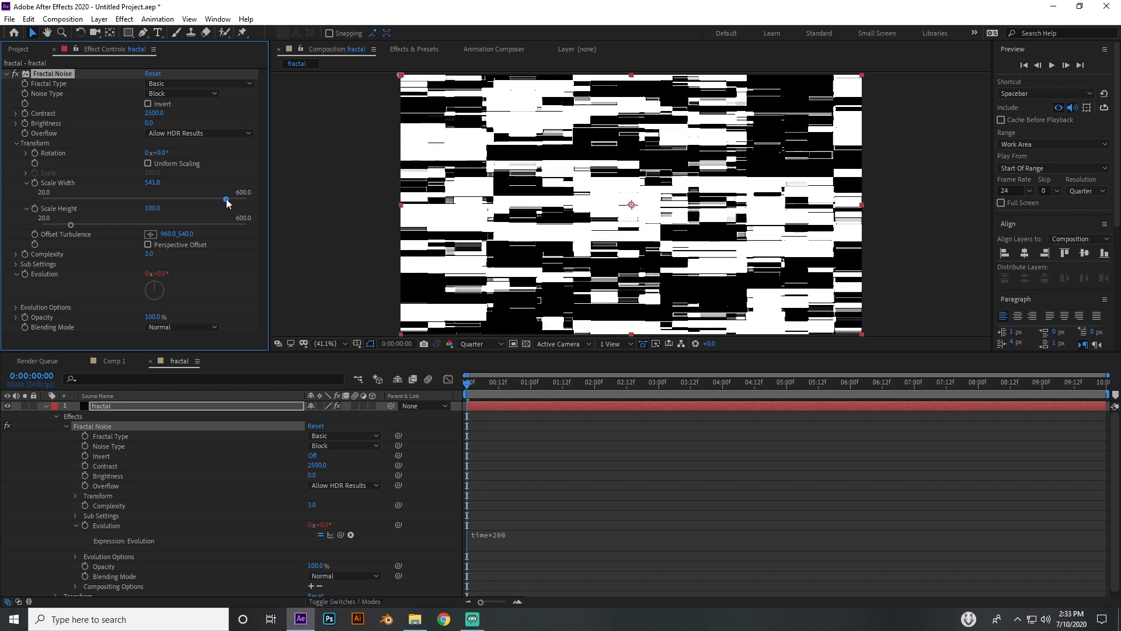
{"action": "left_click_drag", "start_coordinate": [226, 198], "coordinate": [146, 199]}
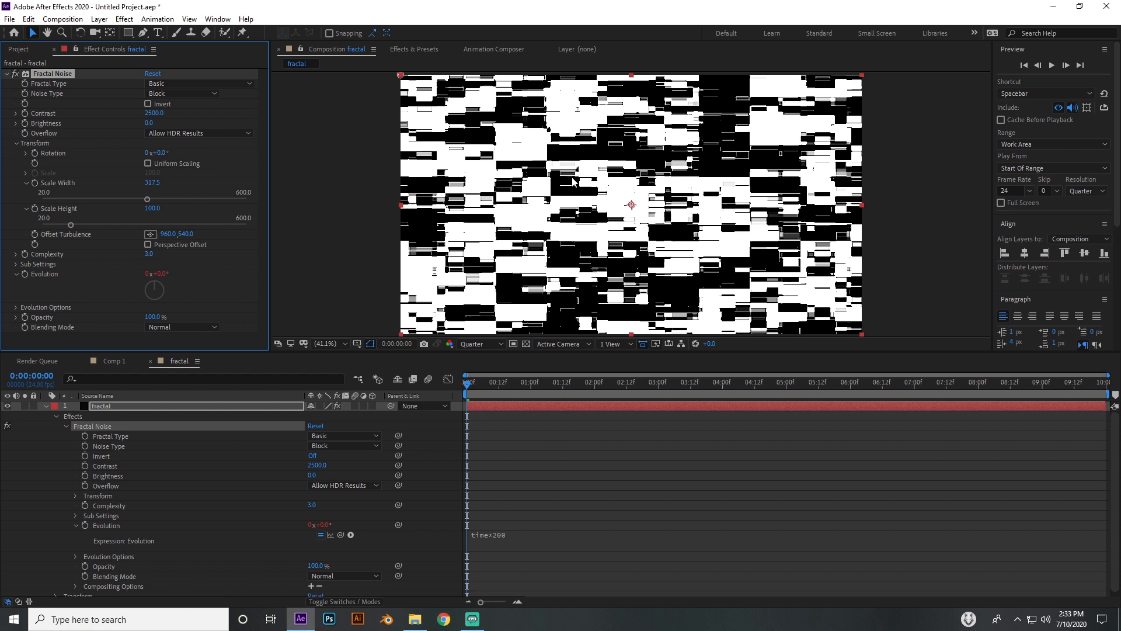
{"action": "mouse_move", "coordinate": [458, 226]}
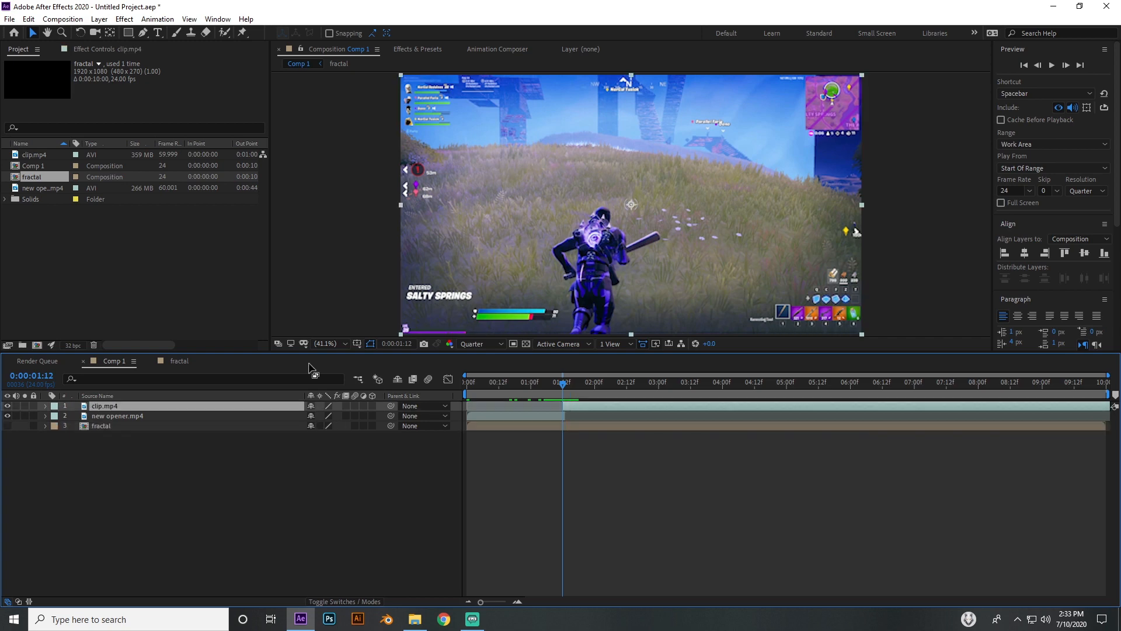
- Create a new adjustment layer in Comp 1 and rename it 'displacement'
{"action": "left_click", "coordinate": [98, 19]}
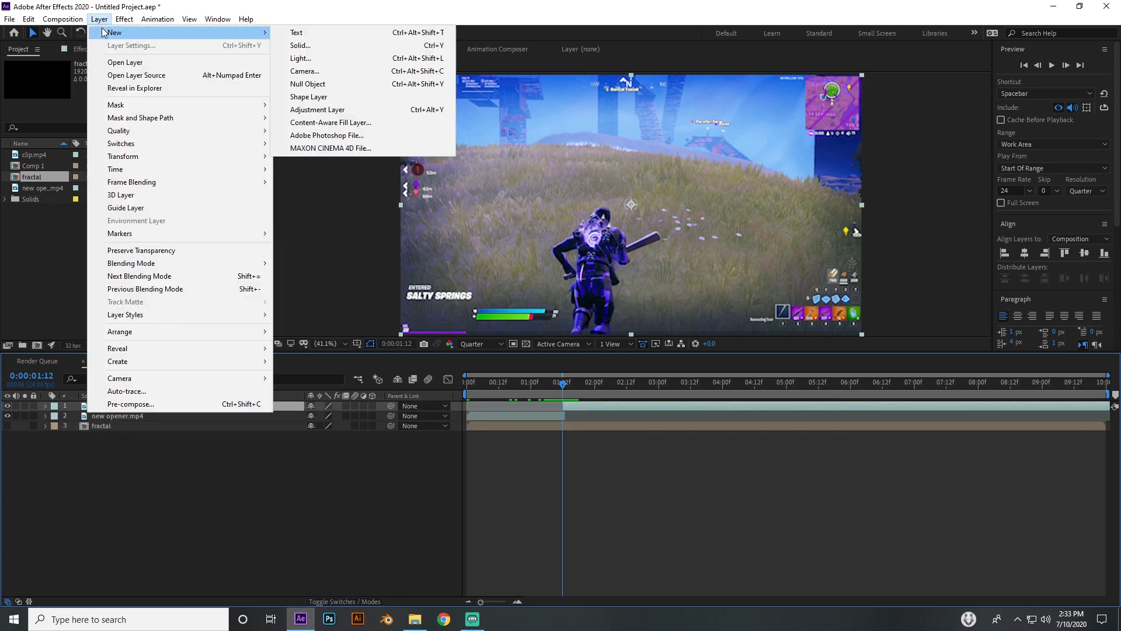
{"action": "left_click", "coordinate": [317, 109]}
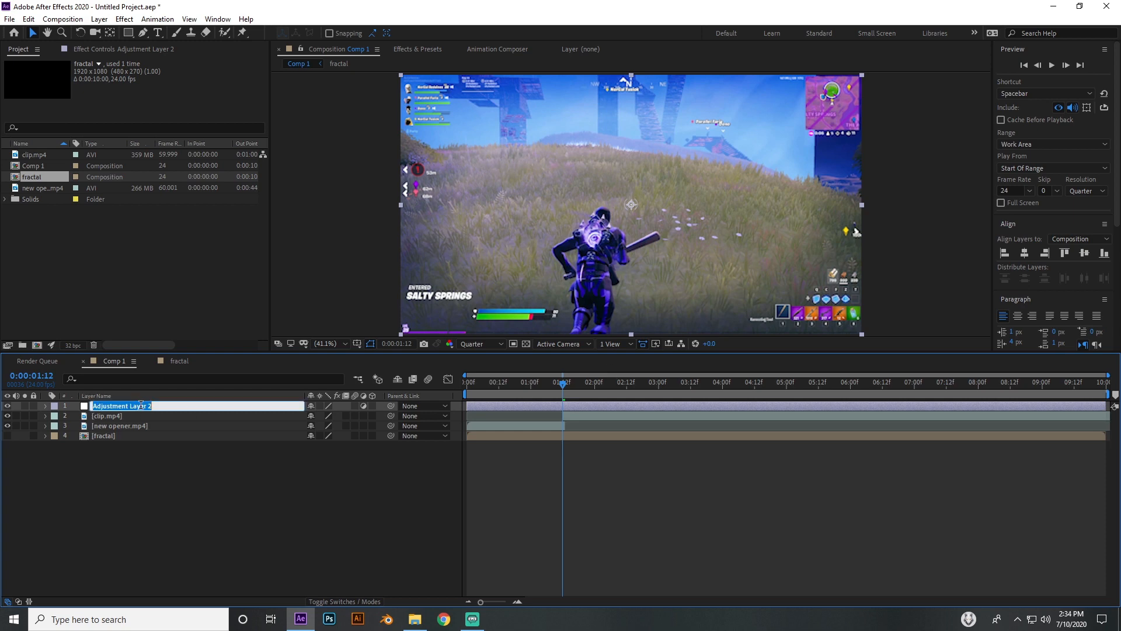
{"action": "type", "text": "displacement"}
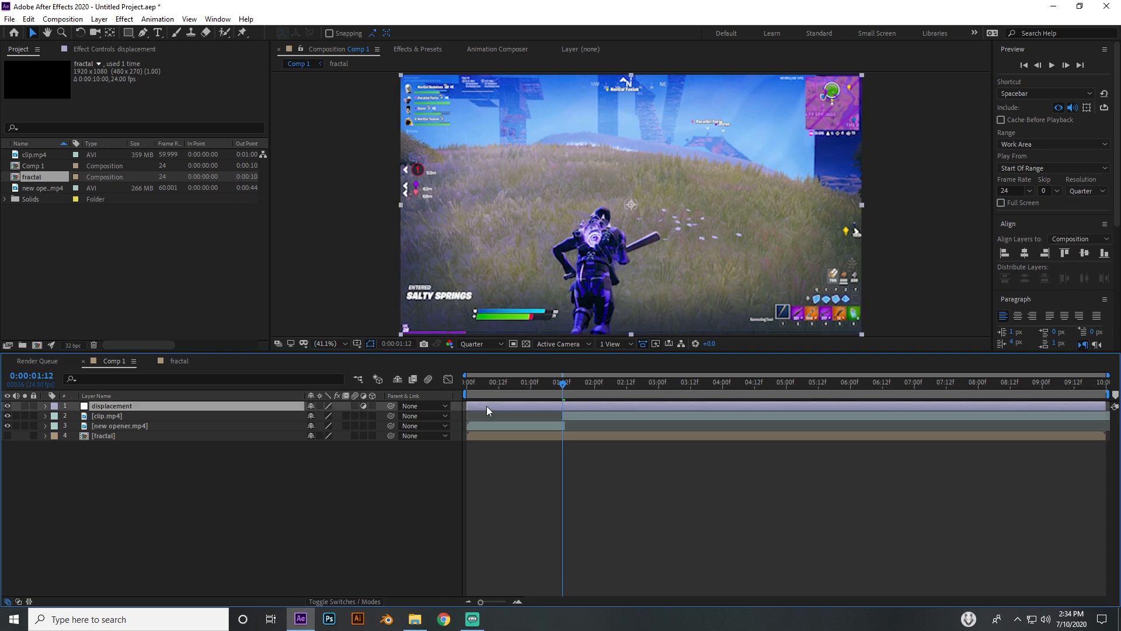
- Apply Displacement Map using the fractal layer, Luminance on both axes, and Wrap Pixels Around
{"action": "type", "text": "displ"}
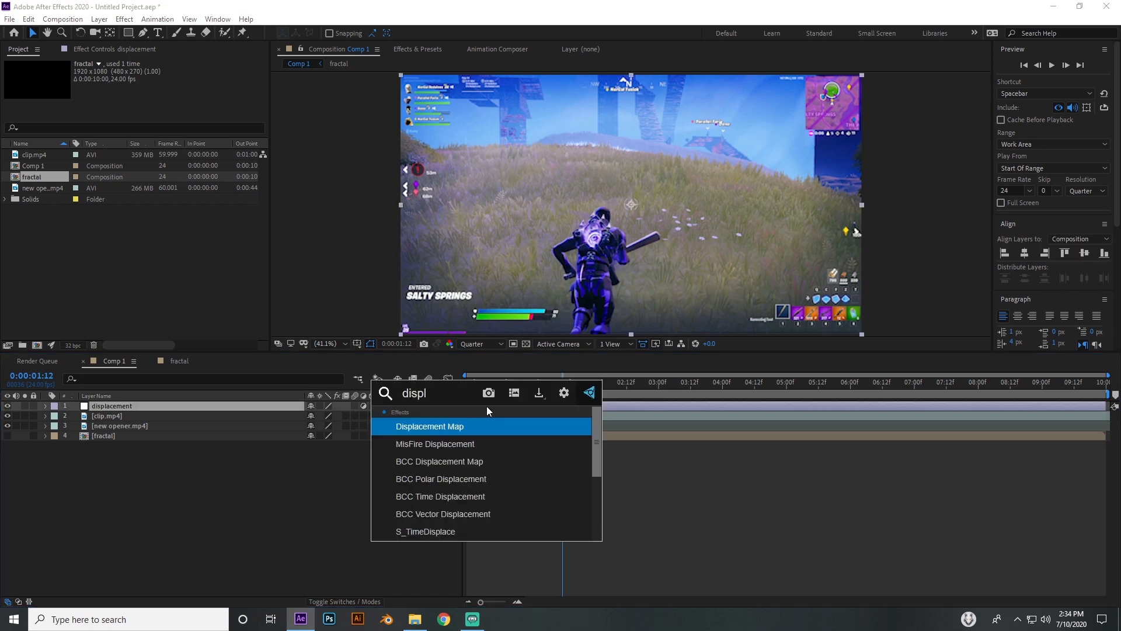
{"action": "double_click", "coordinate": [429, 426]}
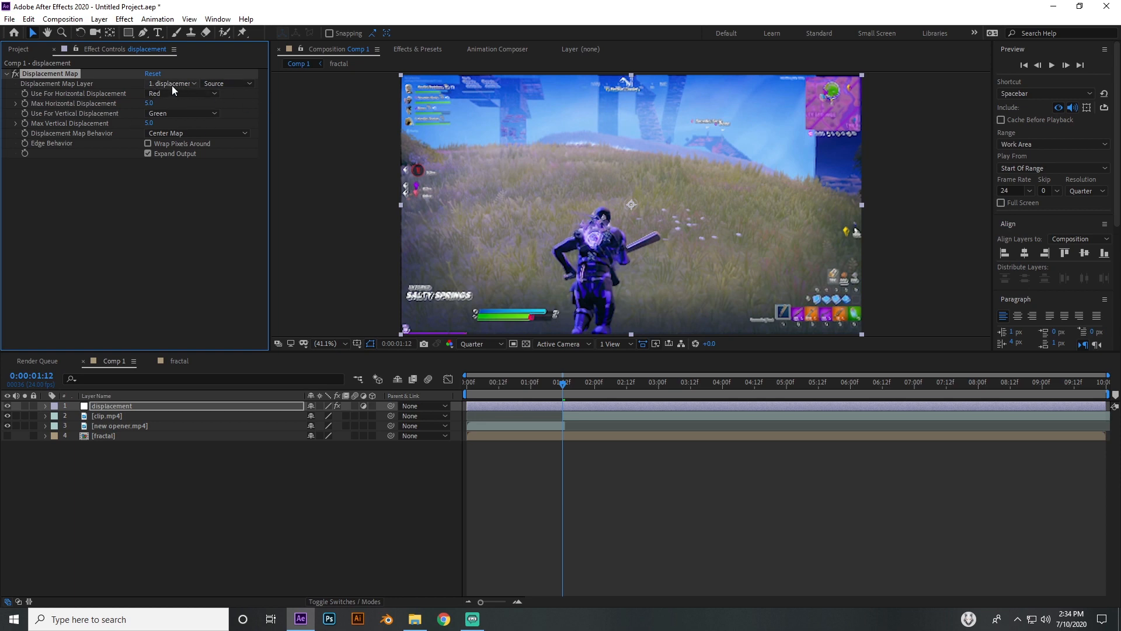
{"action": "left_click", "coordinate": [172, 83]}
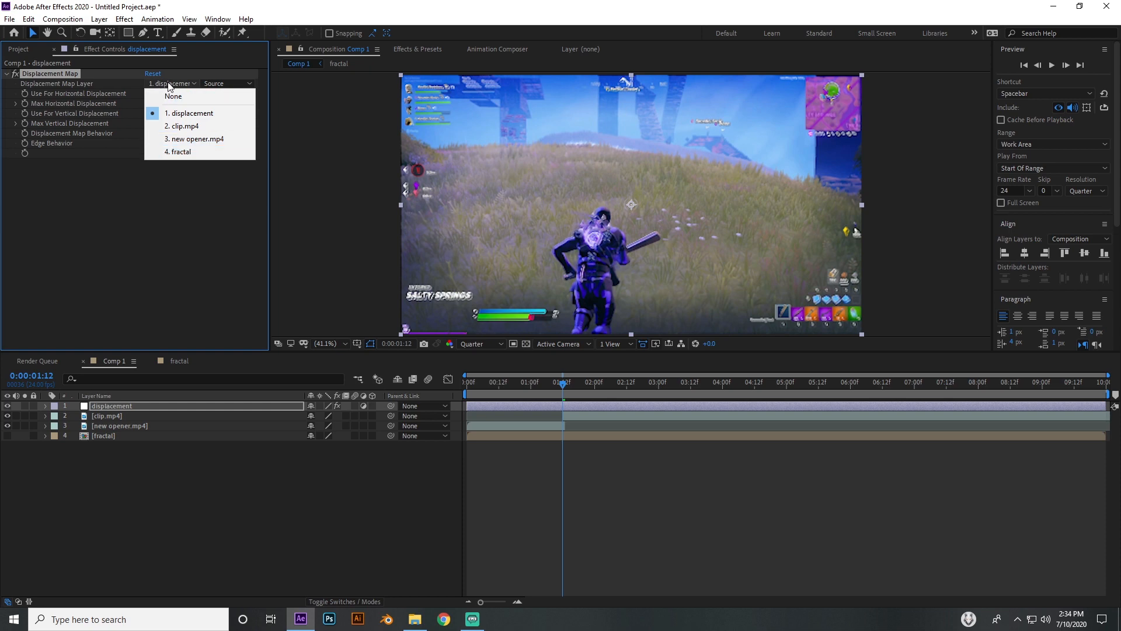
{"action": "left_click", "coordinate": [178, 151]}
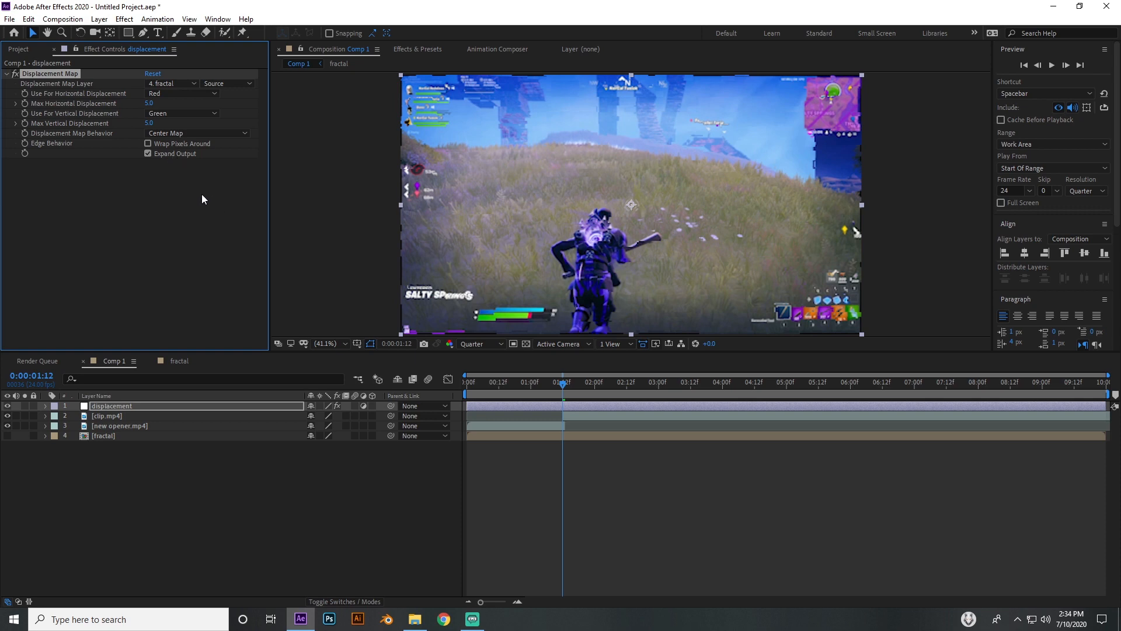
{"action": "left_click", "coordinate": [148, 143]}
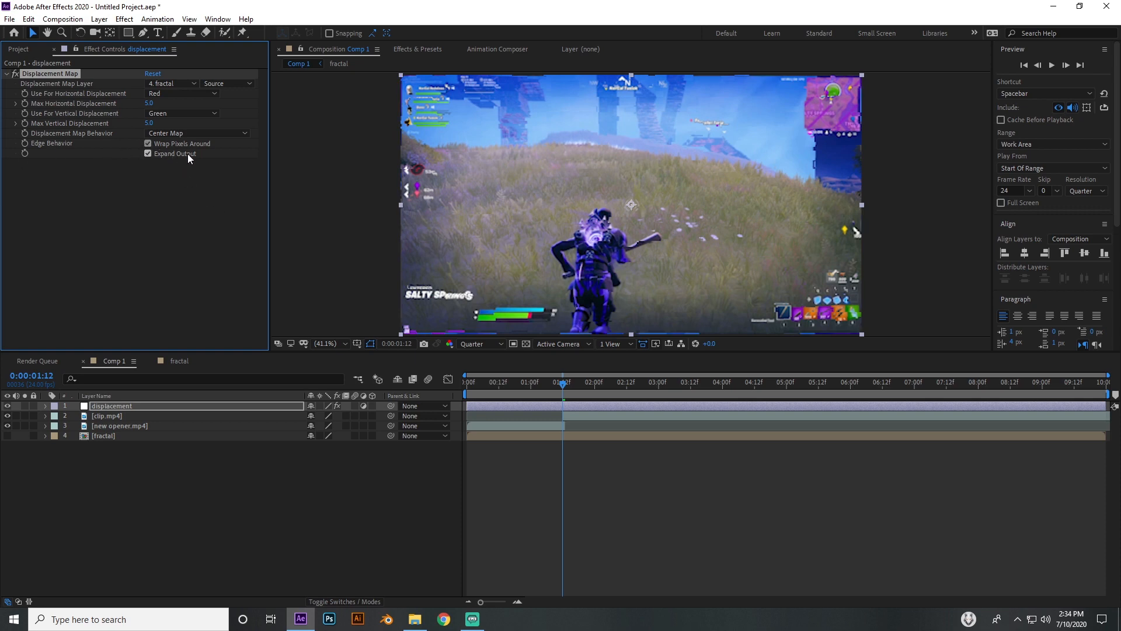
{"action": "left_click", "coordinate": [182, 93]}
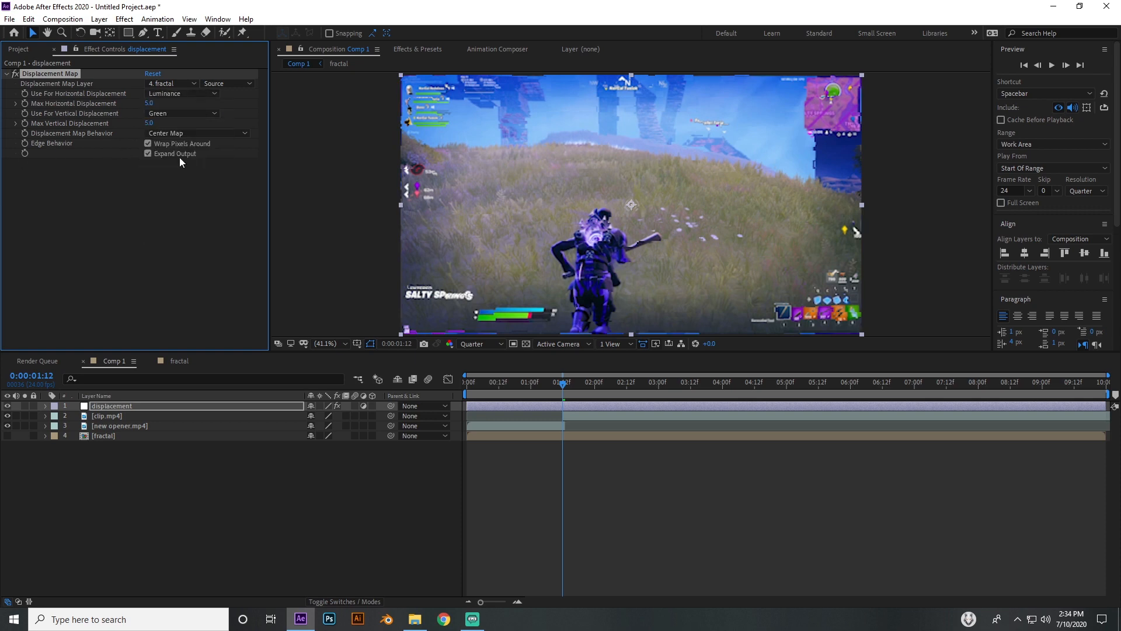
{"action": "left_click", "coordinate": [182, 113]}
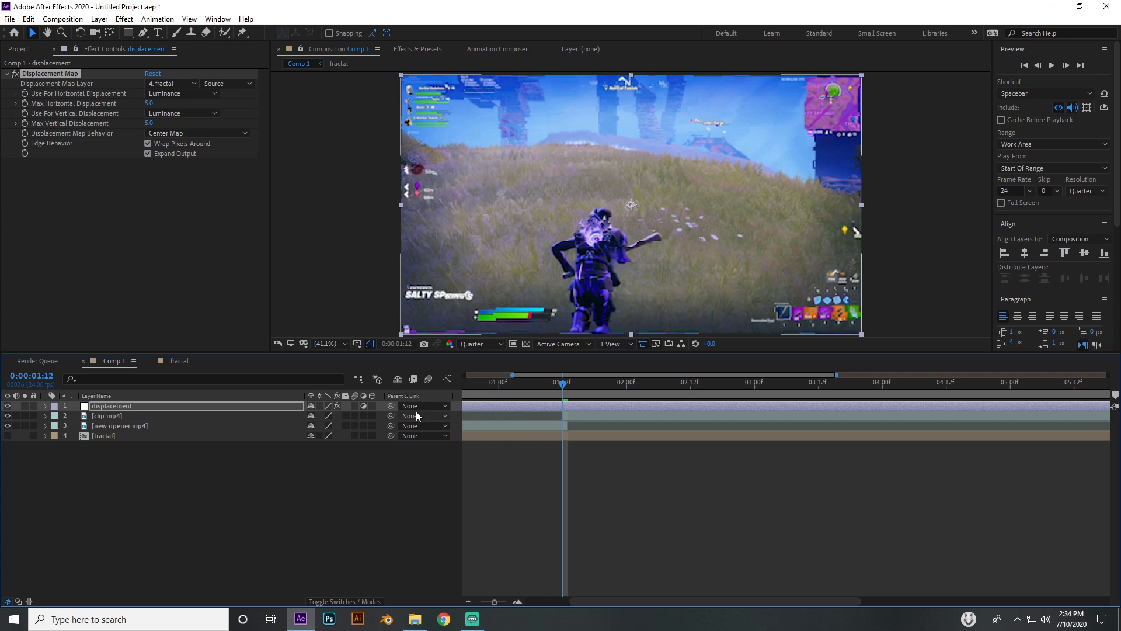
- Keyframe Max Horizontal and Vertical Displacement from 0 up to 70 at the cut, then preview
{"action": "left_click", "coordinate": [150, 104]}
{"action": "type", "text": "70"}
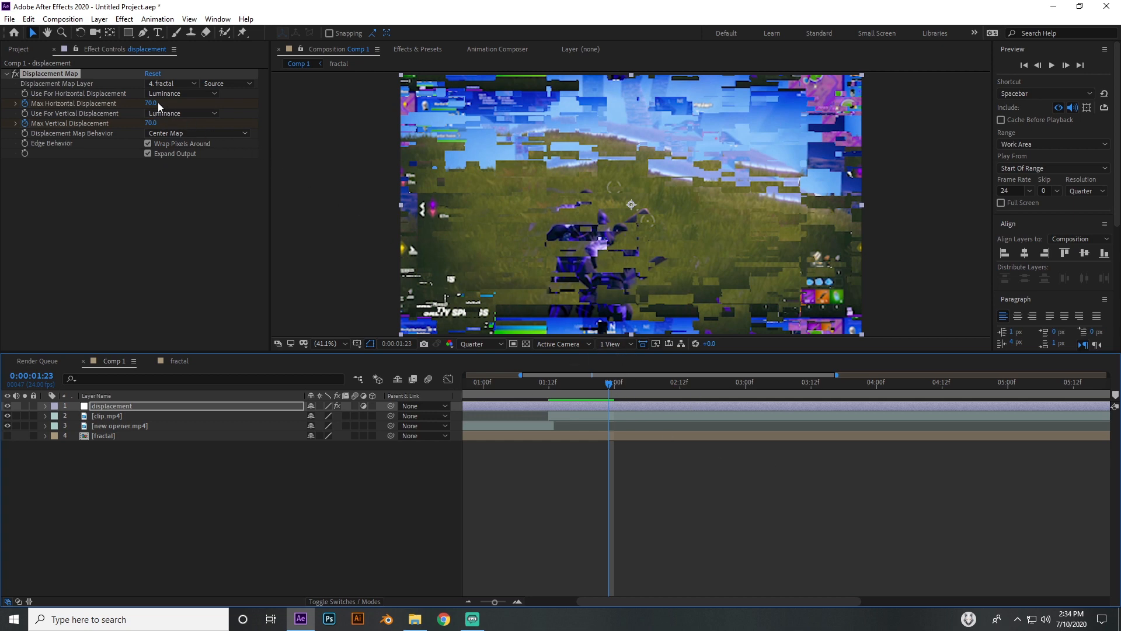
{"action": "left_click", "coordinate": [151, 103]}
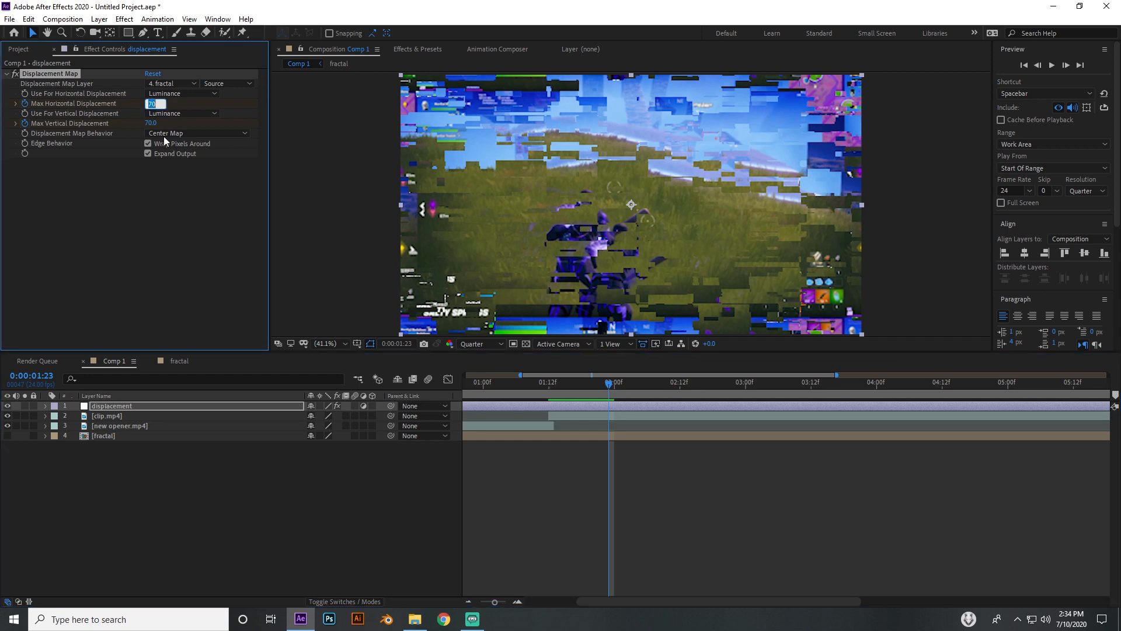
{"action": "type", "text": "0"}
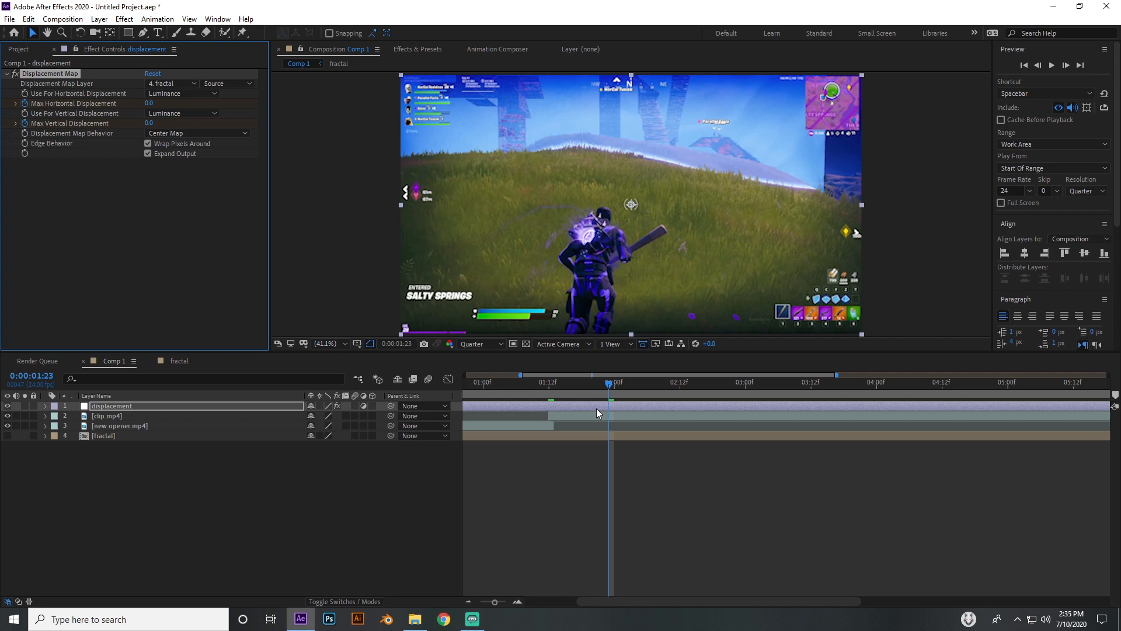
{"action": "left_click", "coordinate": [44, 405]}
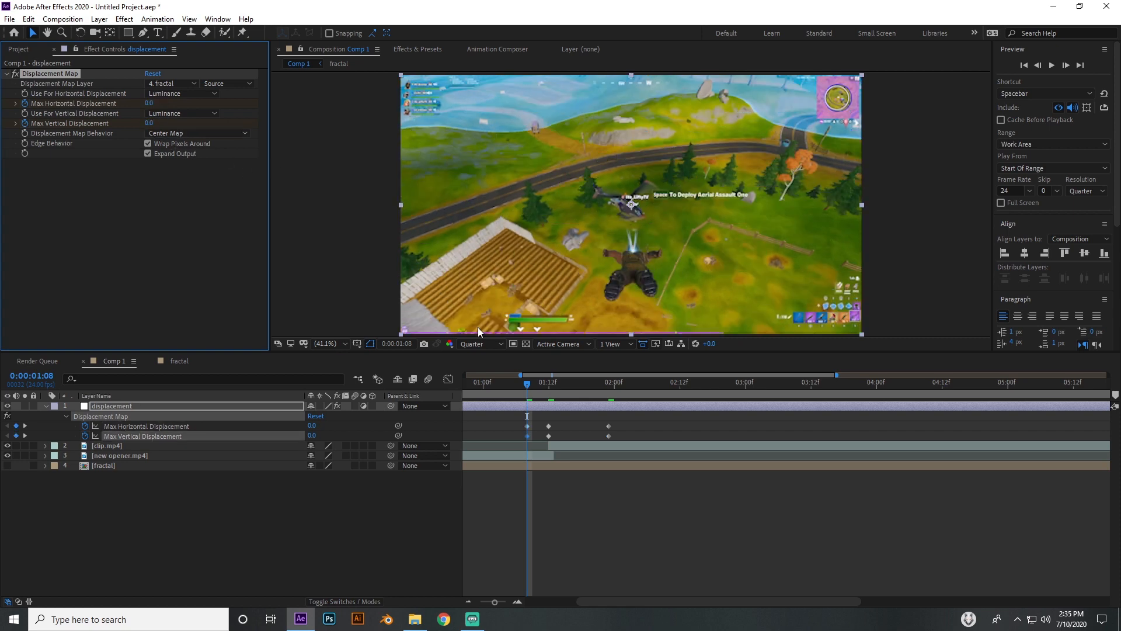
{"action": "mouse_move", "coordinate": [487, 331]}
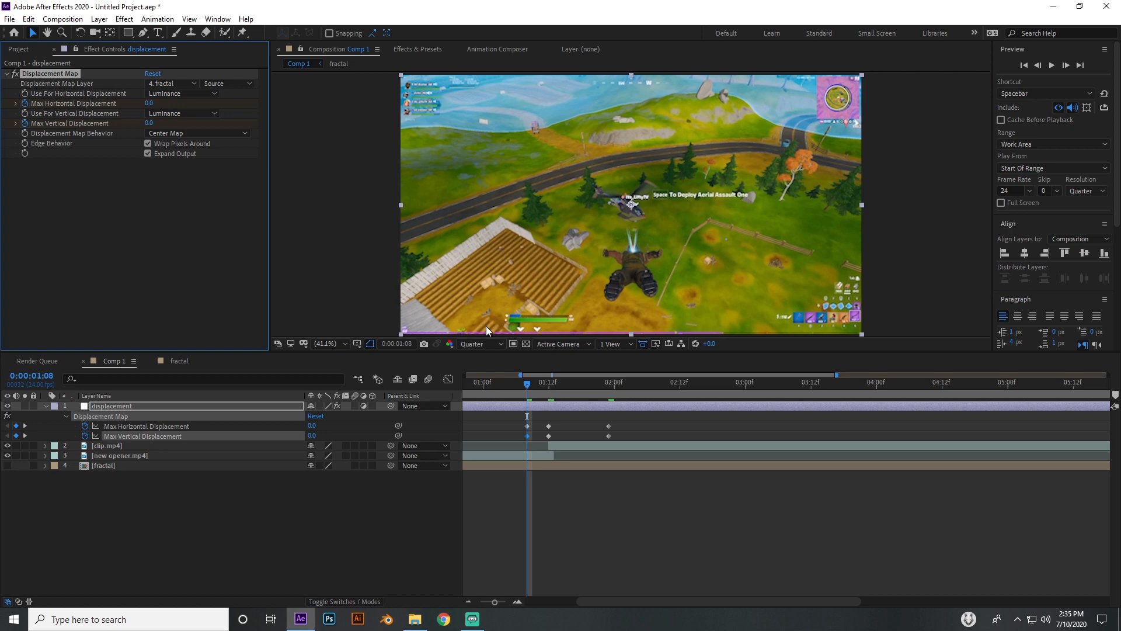
{"action": "mouse_move", "coordinate": [560, 422]}
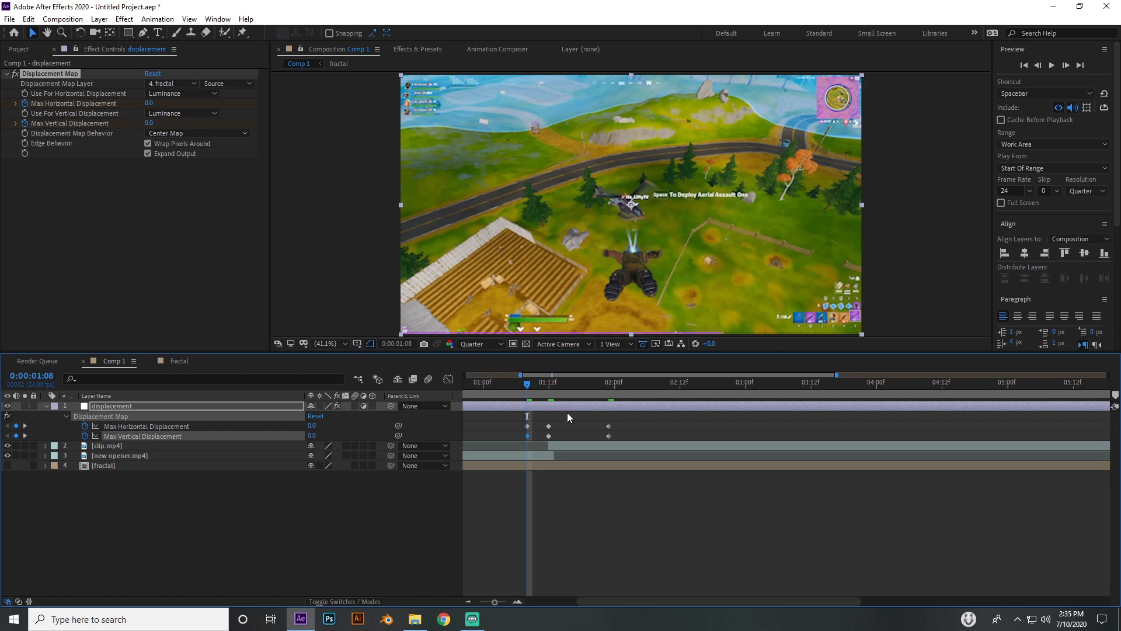
{"action": "mouse_move", "coordinate": [556, 385]}
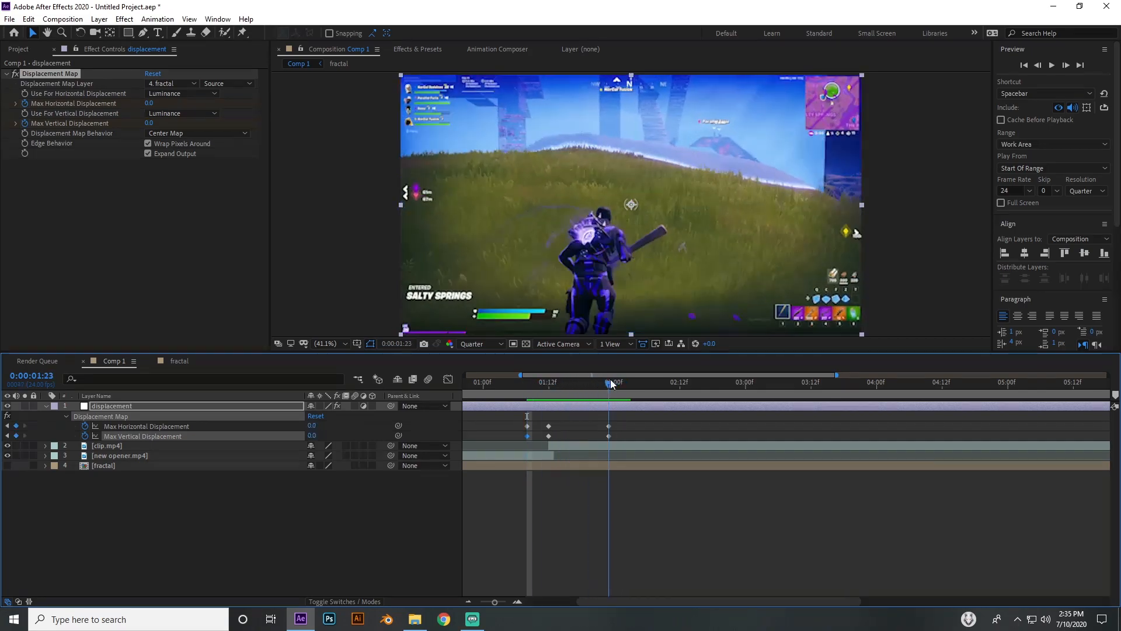
{"action": "left_click_drag", "start_coordinate": [611, 383], "coordinate": [570, 382]}
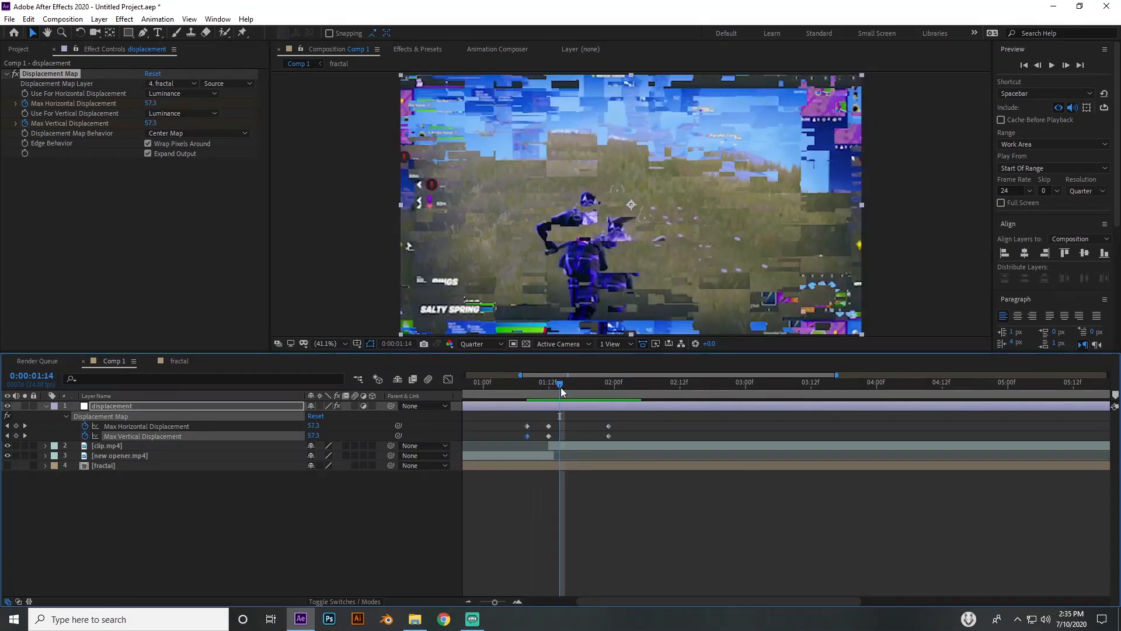
{"action": "mouse_move", "coordinate": [500, 181]}
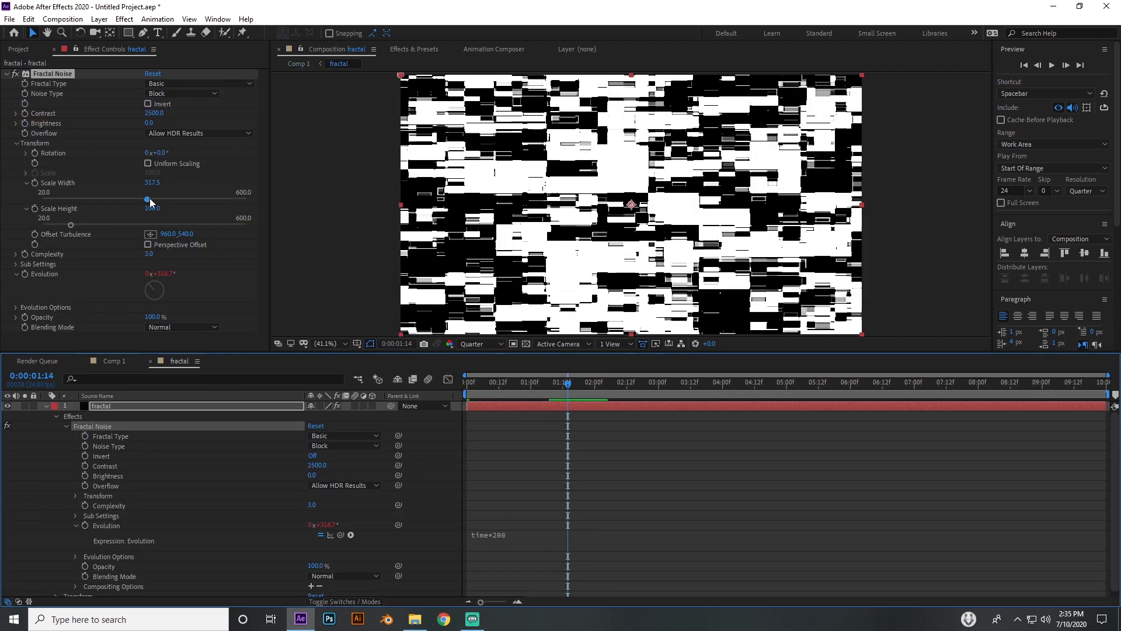
- Drag the fractal noise Scale Width slider higher, toward about 317.5
{"action": "left_click_drag", "start_coordinate": [147, 201], "coordinate": [195, 201]}
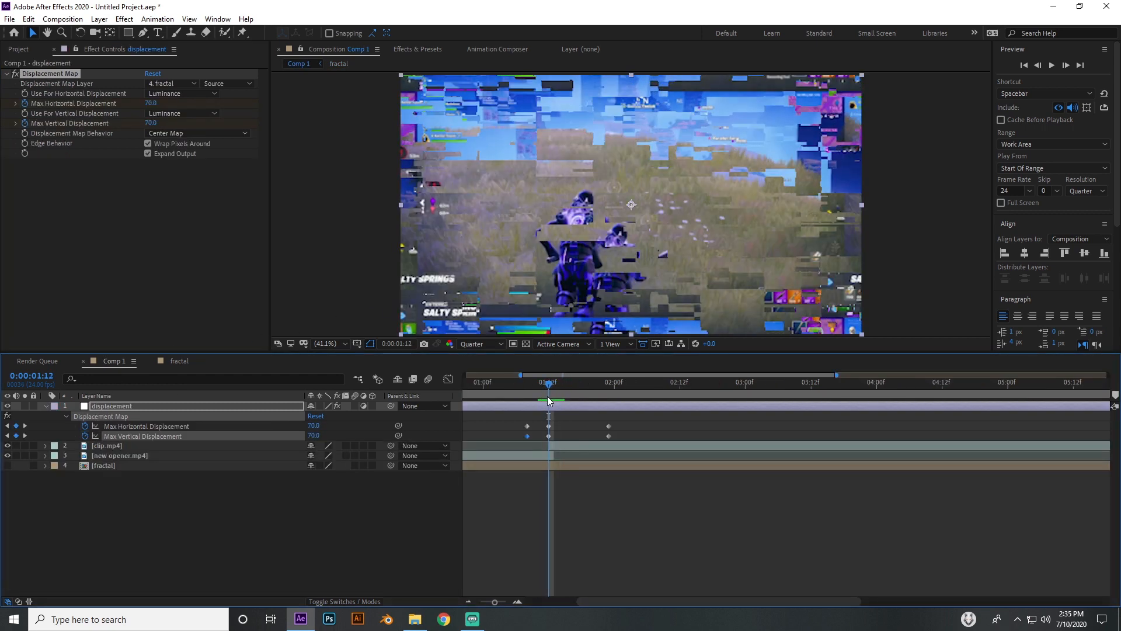
{"action": "mouse_move", "coordinate": [548, 401]}
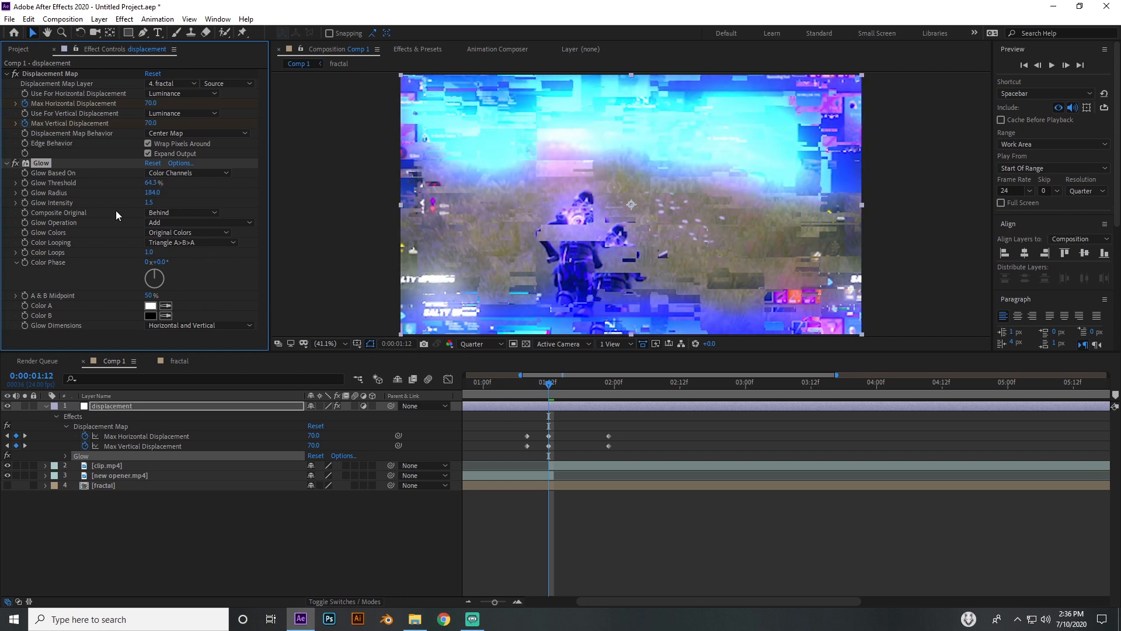
{"action": "mouse_move", "coordinate": [447, 326]}
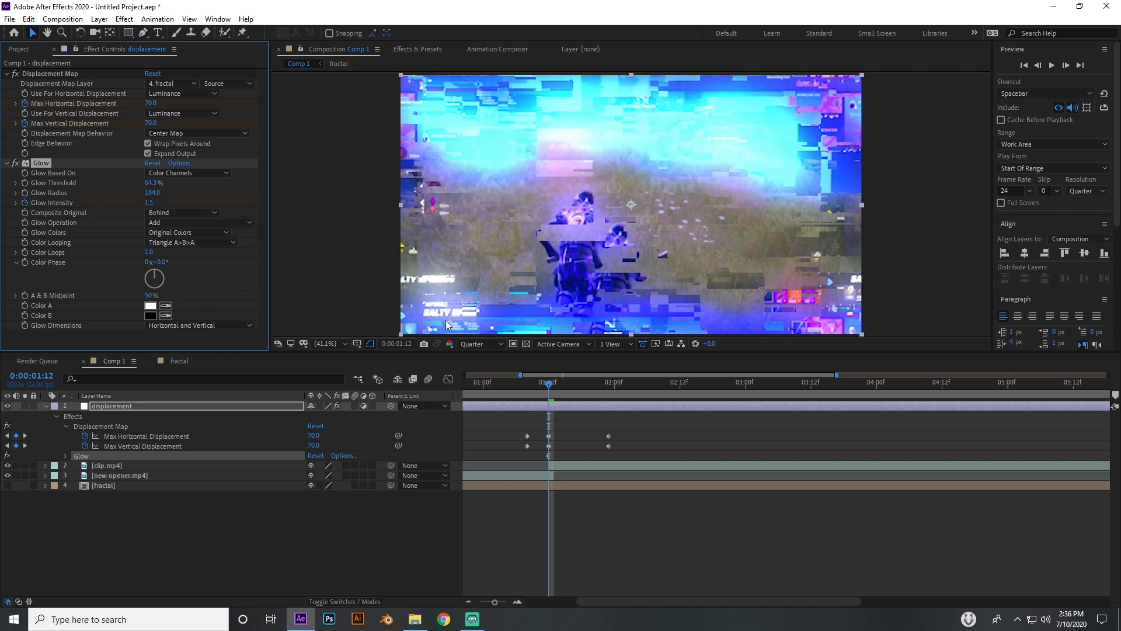
- Select all the displacement and Glow intensity keyframes and apply Easy Ease
{"action": "left_click", "coordinate": [609, 383]}
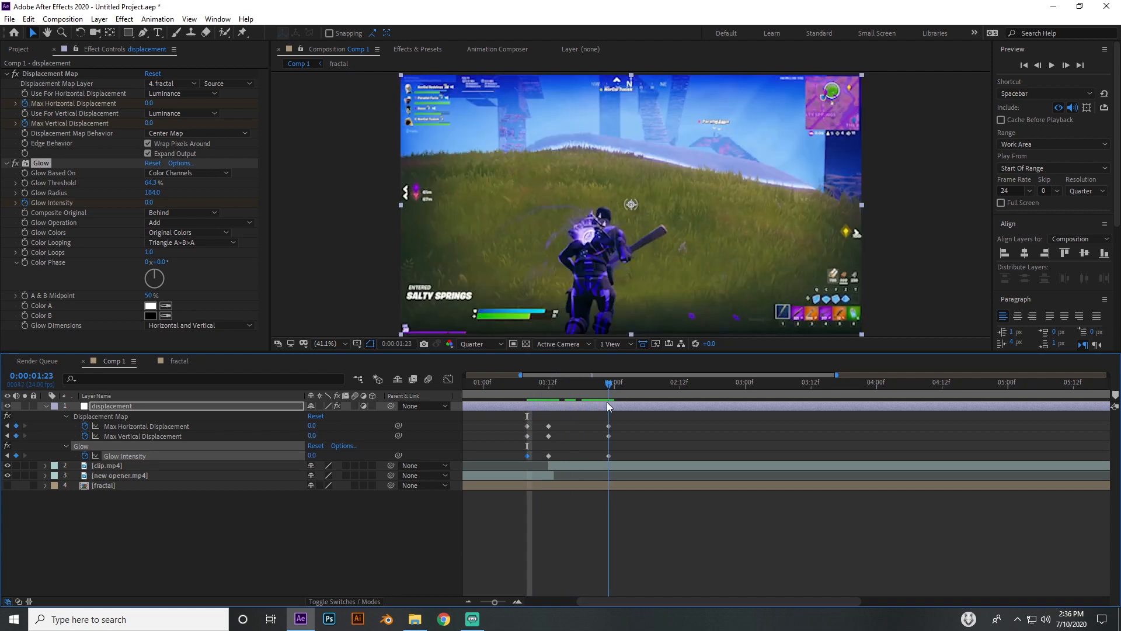
{"action": "left_click_drag", "start_coordinate": [522, 418], "coordinate": [618, 443]}
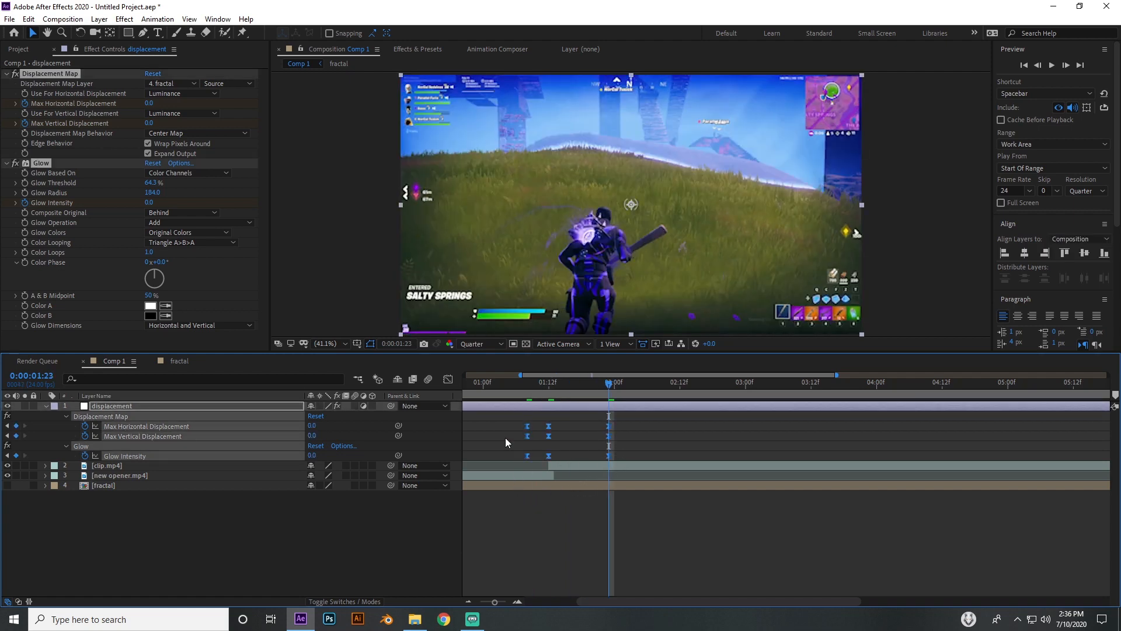
{"action": "left_click_drag", "start_coordinate": [507, 429], "coordinate": [626, 440]}
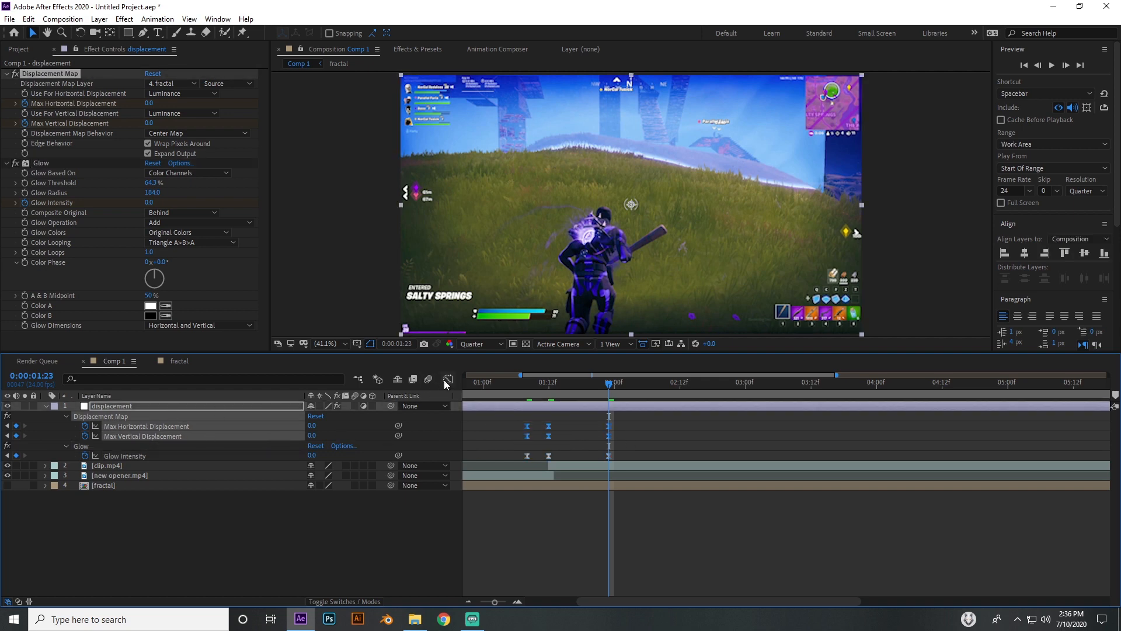
- Reshape the displacement value graph to spike sharply to 70, then preview through the cut
{"action": "left_click", "coordinate": [447, 379]}
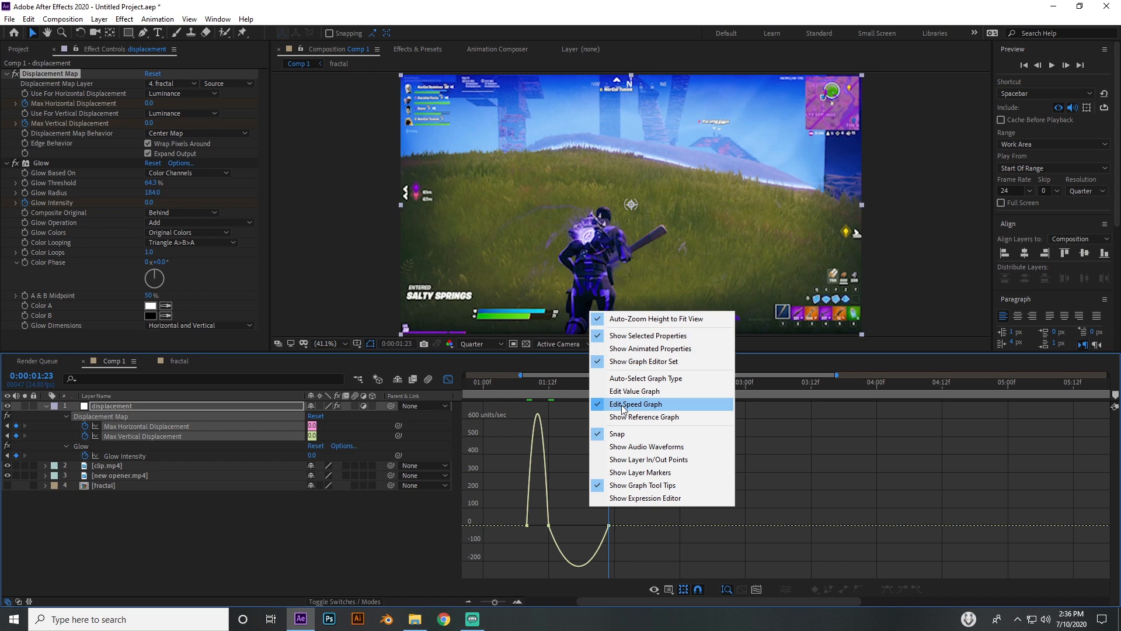
{"action": "left_click", "coordinate": [634, 391]}
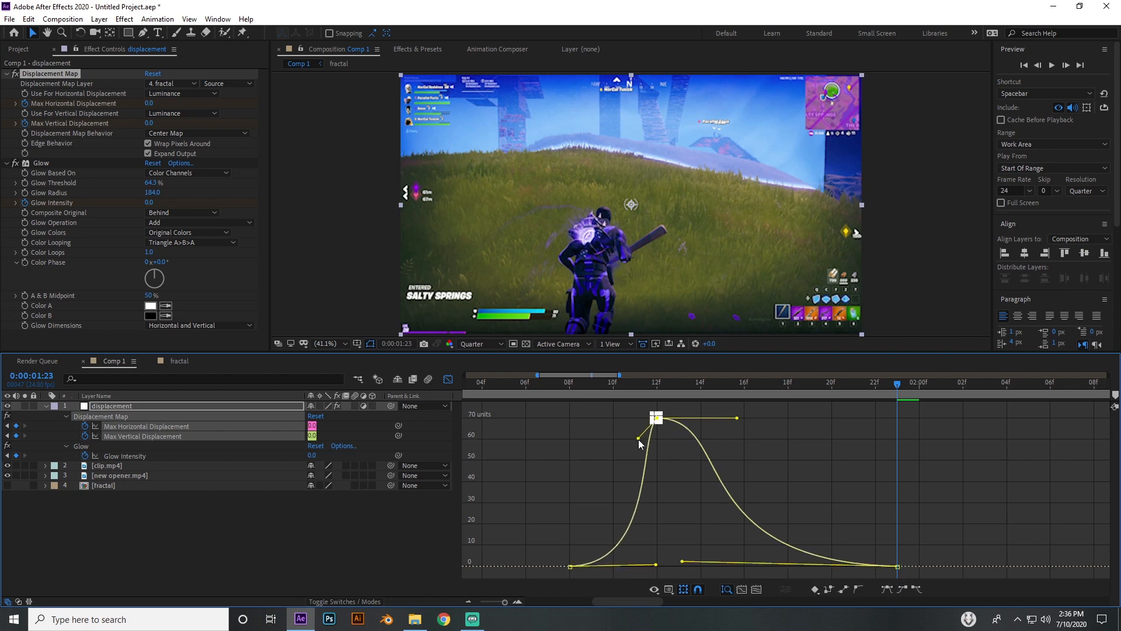
{"action": "left_click_drag", "start_coordinate": [737, 417], "coordinate": [721, 442]}
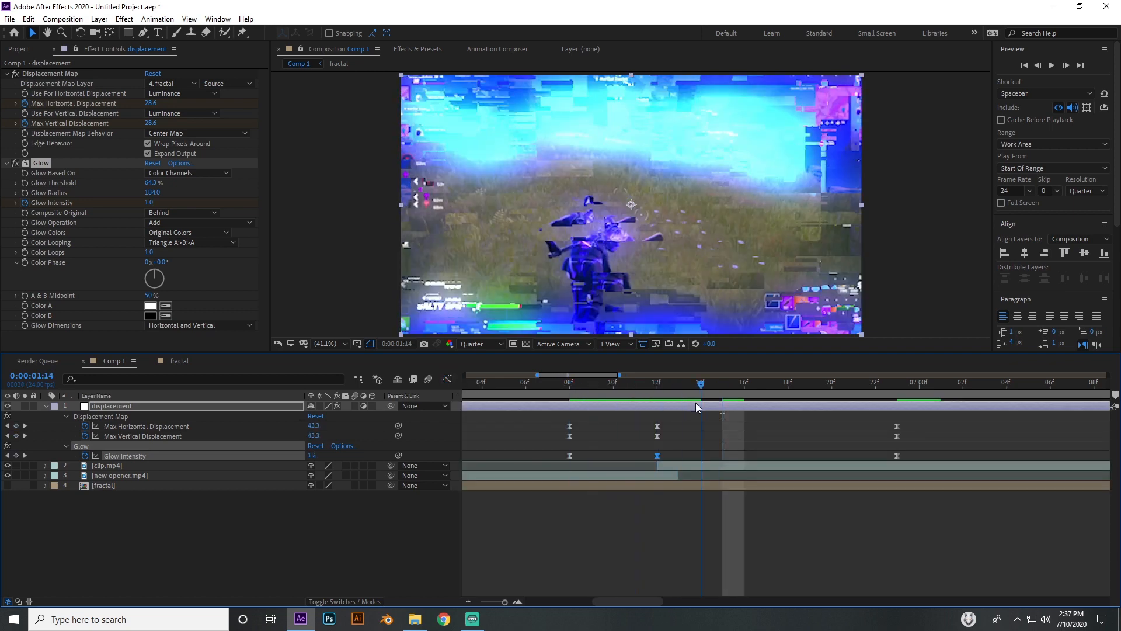
{"action": "left_click_drag", "start_coordinate": [698, 375], "coordinate": [919, 375]}
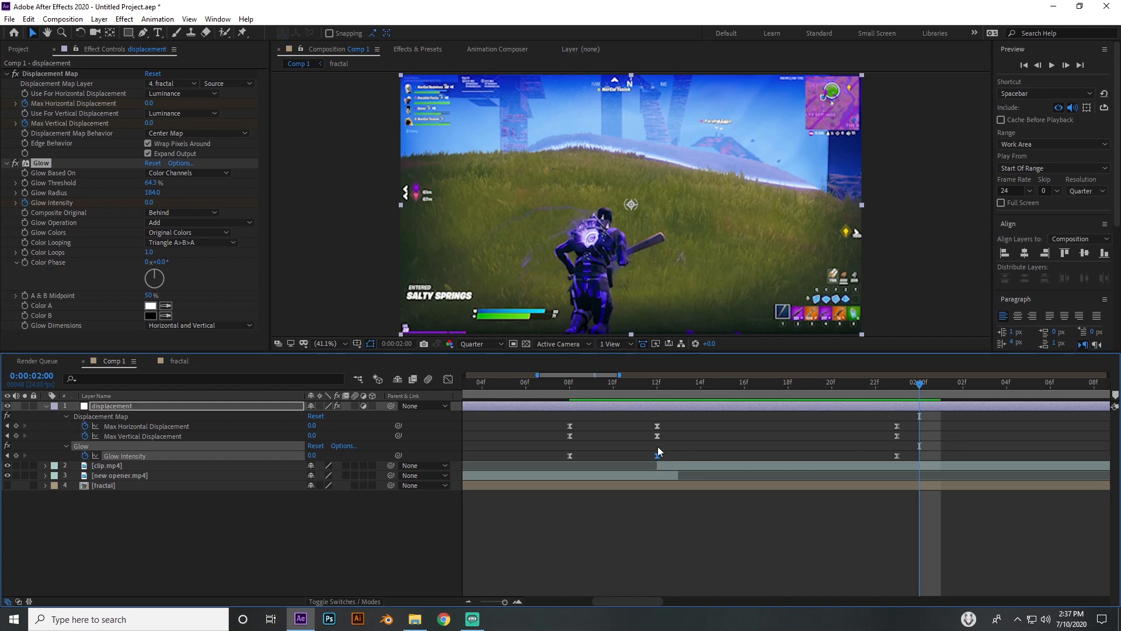